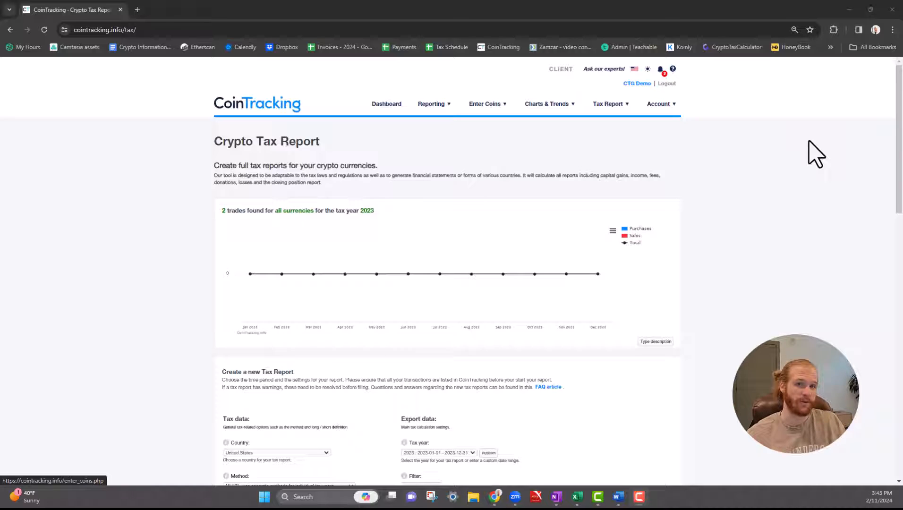
mouse_move(662, 256)
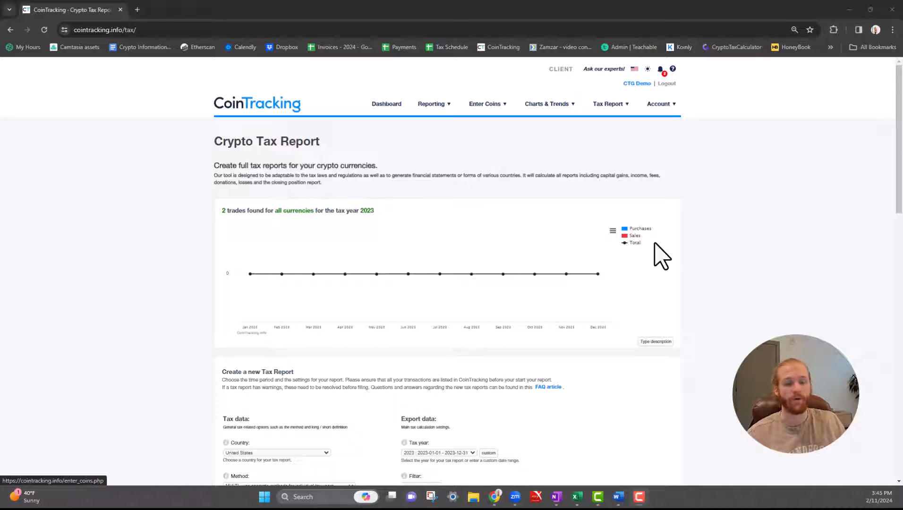
mouse_move(282, 274)
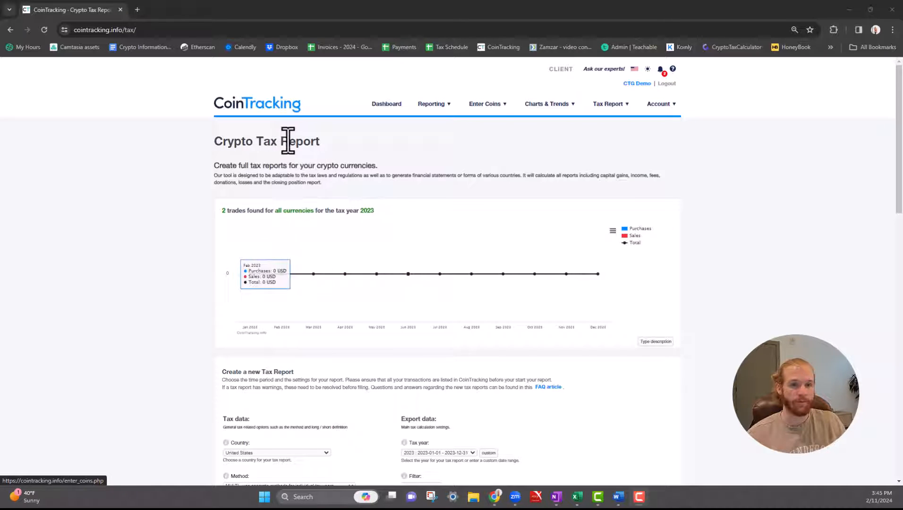
mouse_move(380, 110)
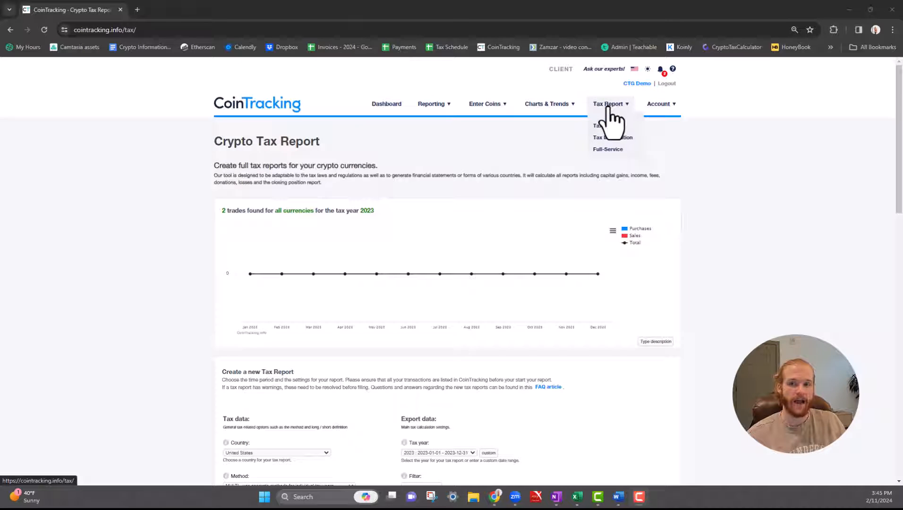
mouse_move(608, 141)
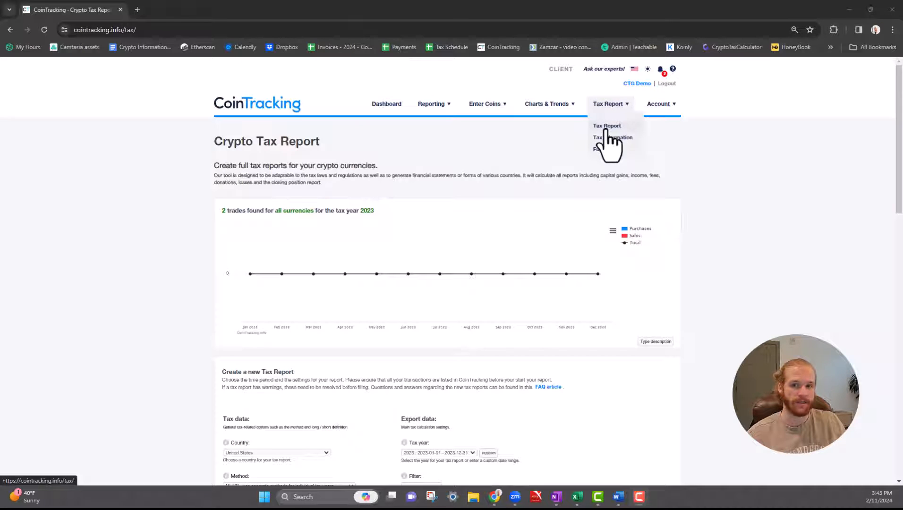
Step: Reload the tax report page and bring the Create a new Tax Report settings into view
click(606, 126)
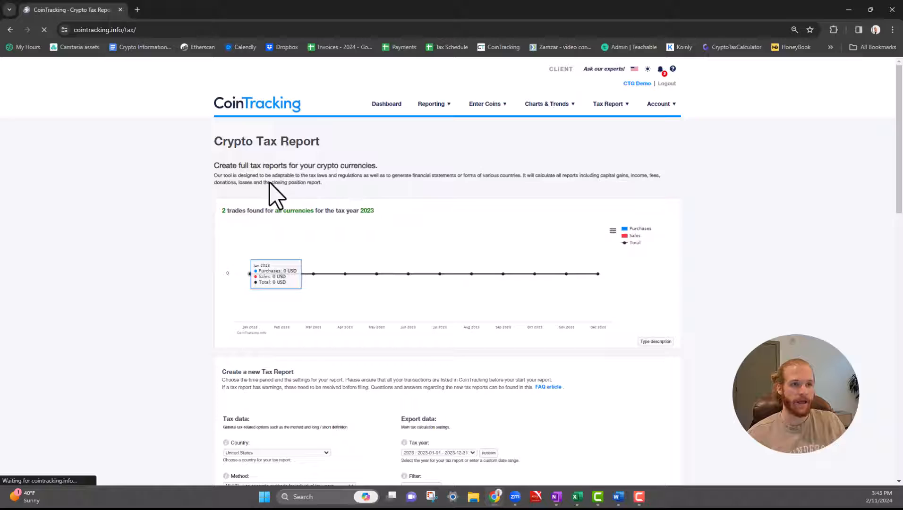
mouse_move(788, 310)
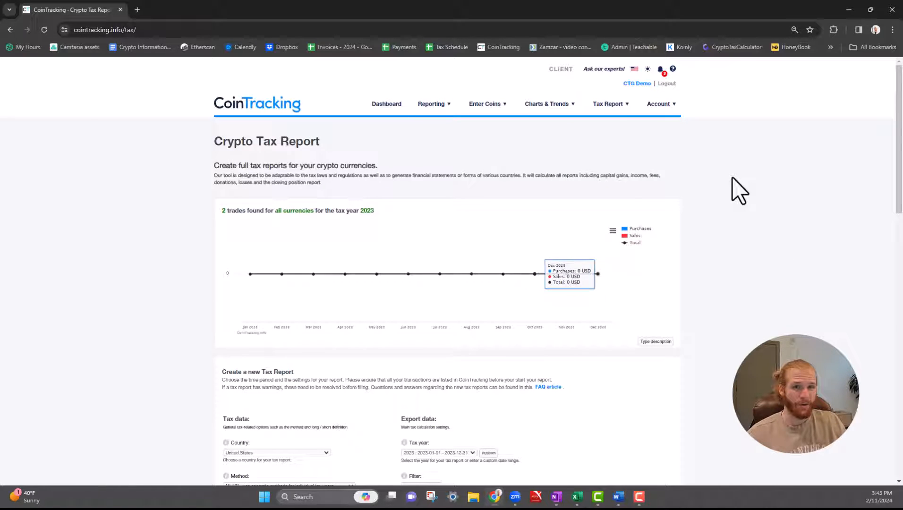
scroll(down, 3)
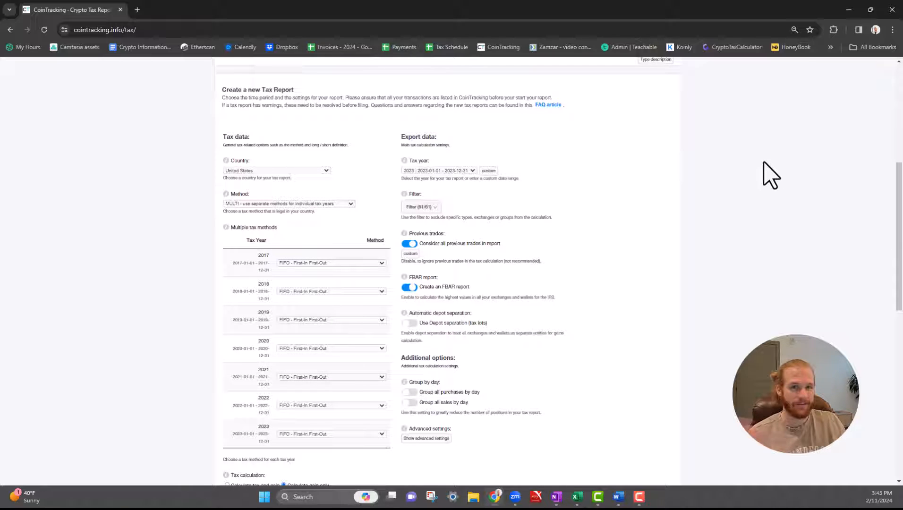
mouse_move(625, 244)
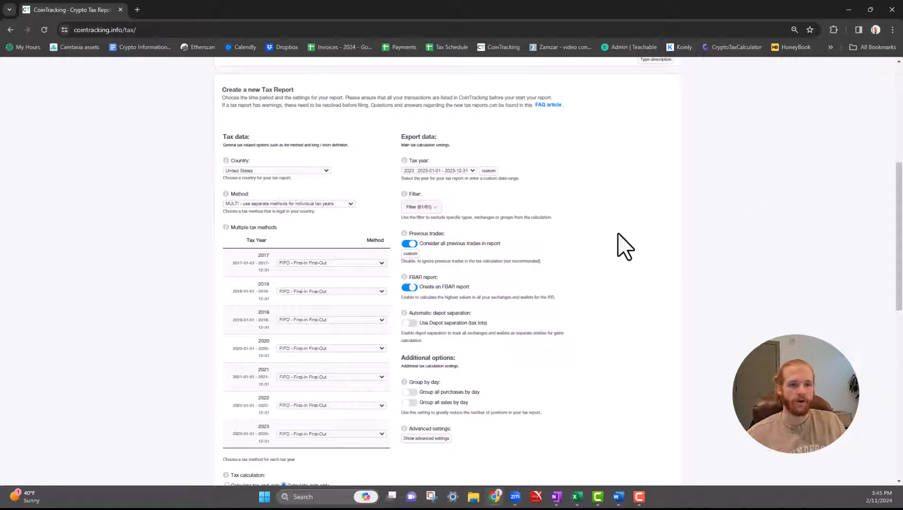
click(276, 170)
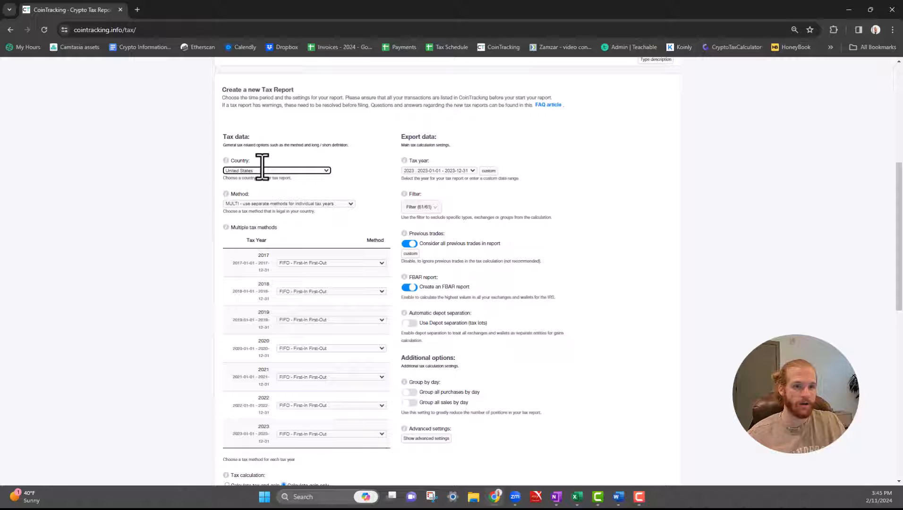
mouse_move(264, 190)
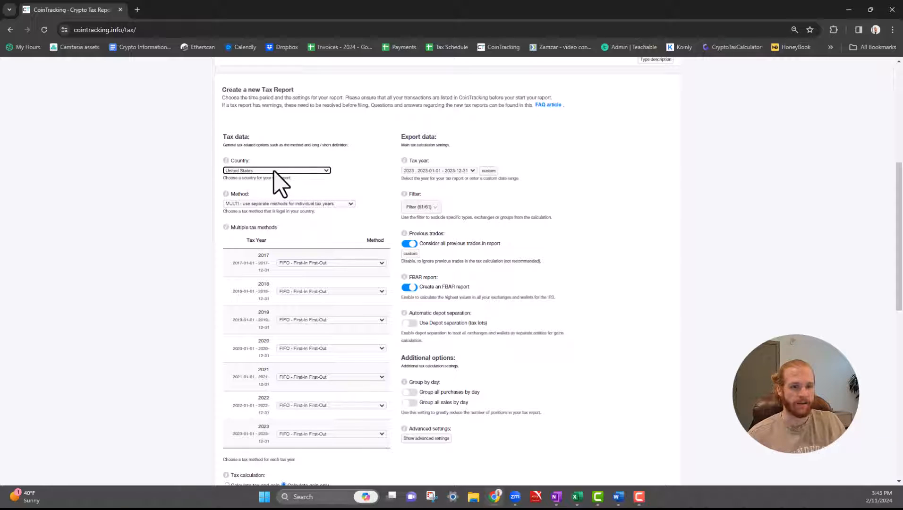
click(288, 203)
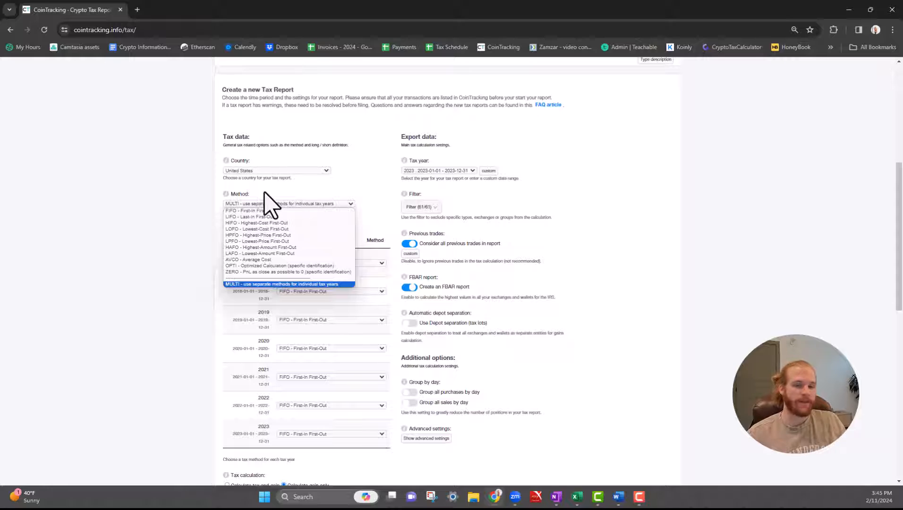
mouse_move(271, 210)
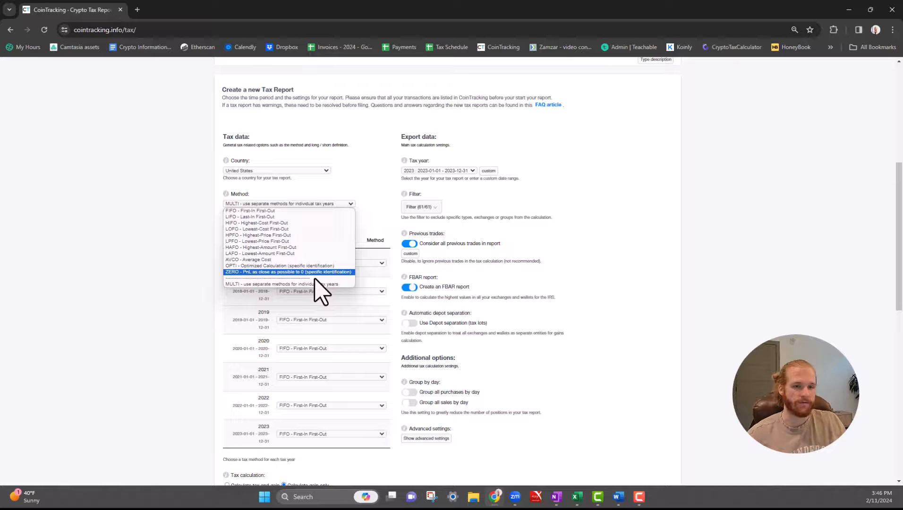
mouse_move(299, 288)
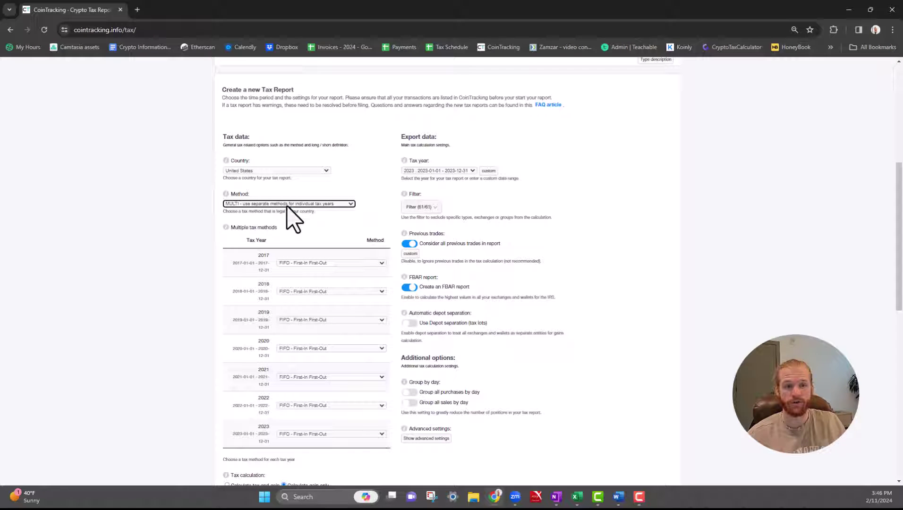
click(288, 203)
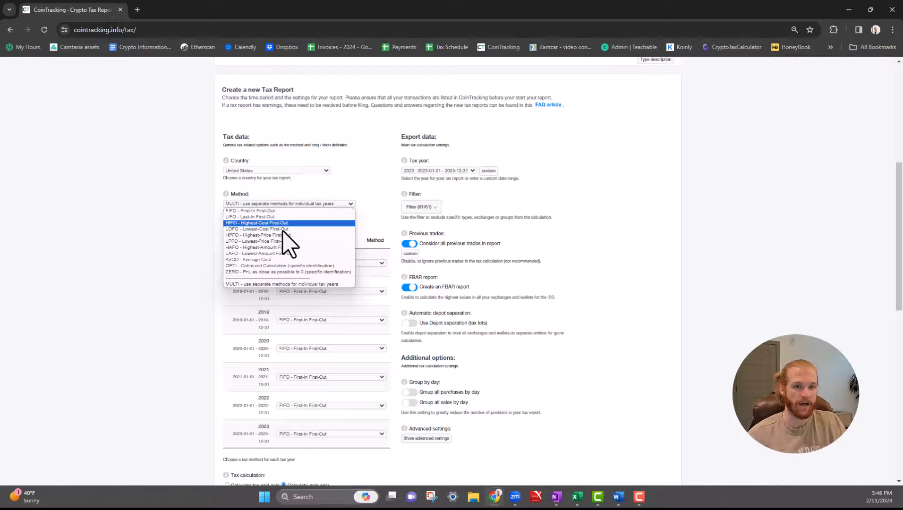
mouse_move(302, 239)
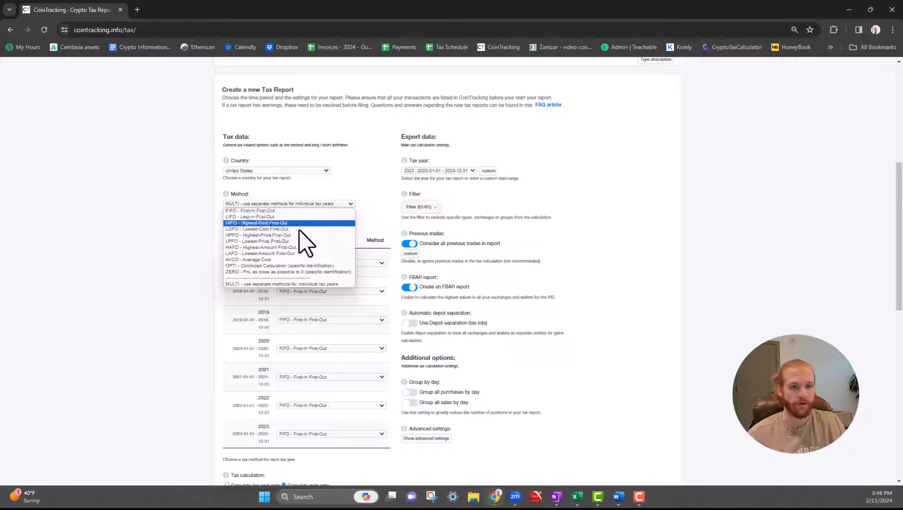
mouse_move(288, 265)
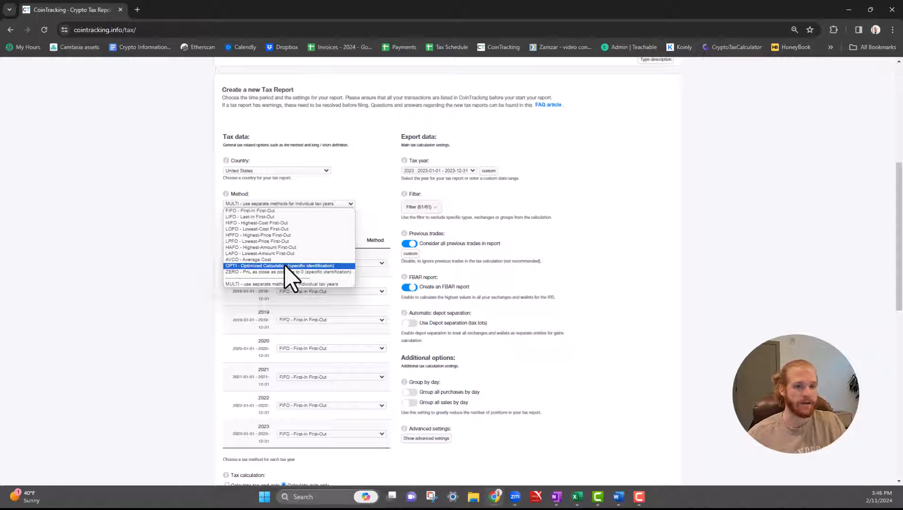
mouse_move(271, 260)
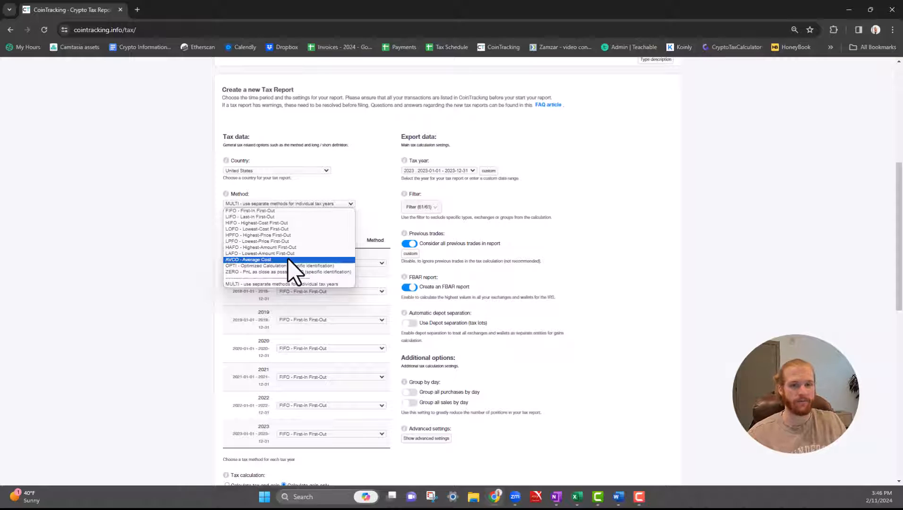
mouse_move(268, 247)
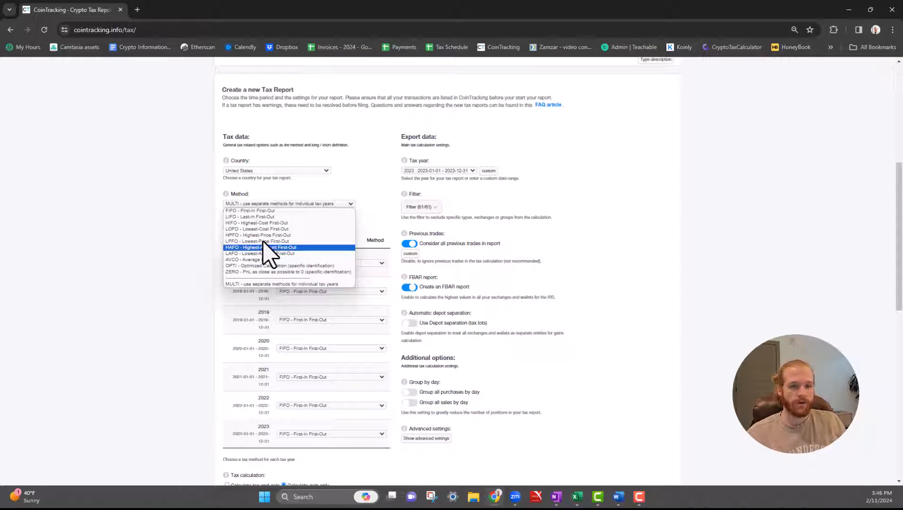
mouse_move(319, 284)
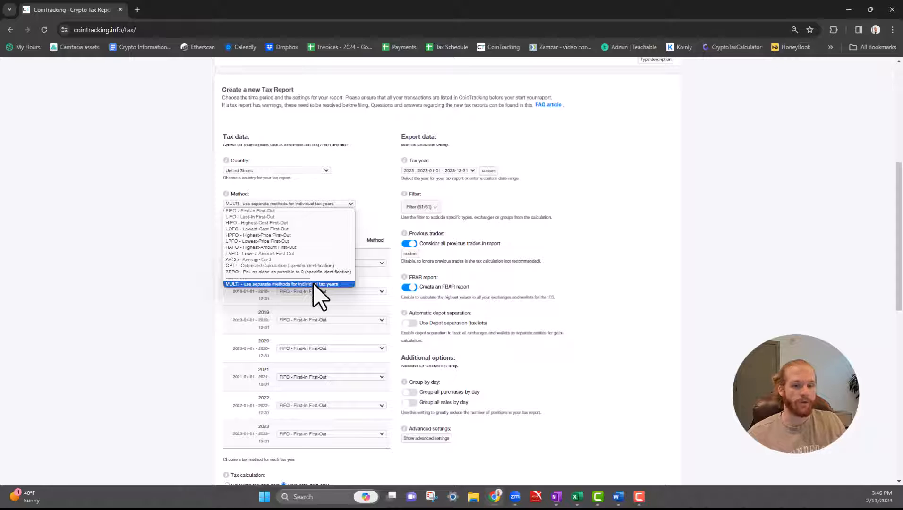
mouse_move(245, 291)
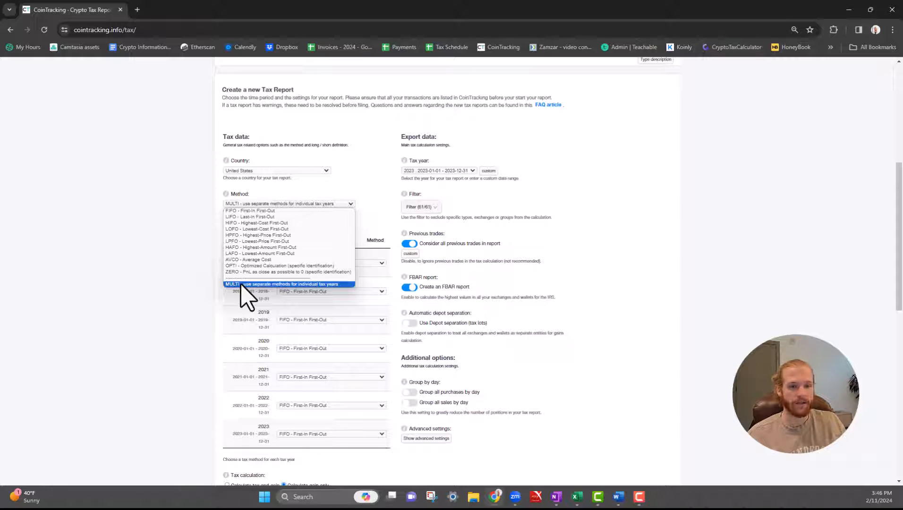
click(282, 284)
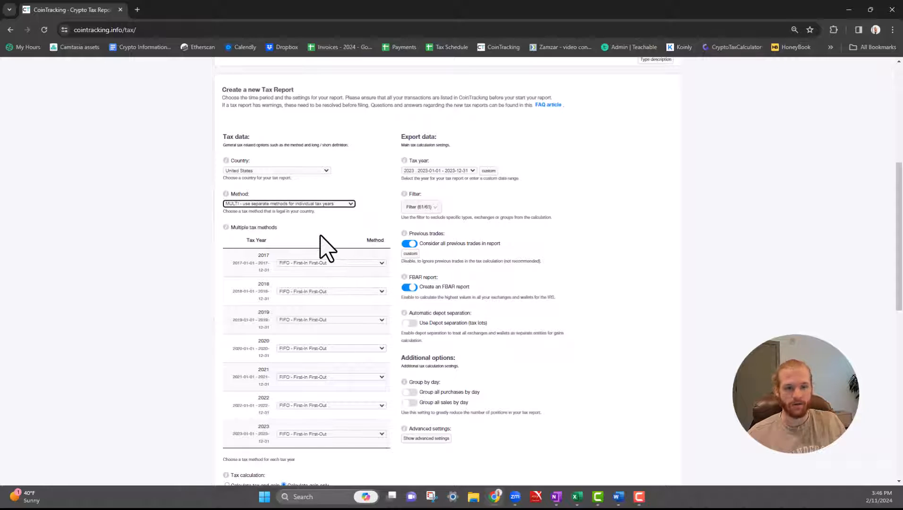
mouse_move(296, 371)
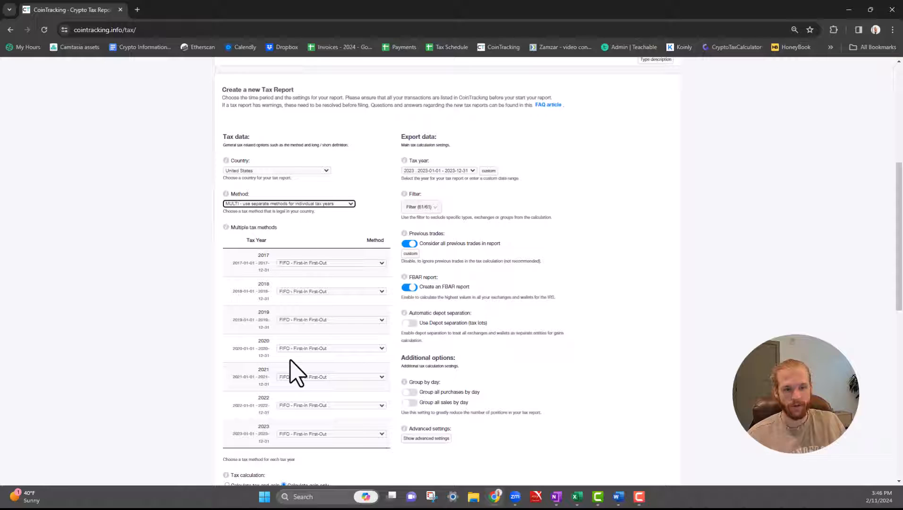
mouse_move(282, 360)
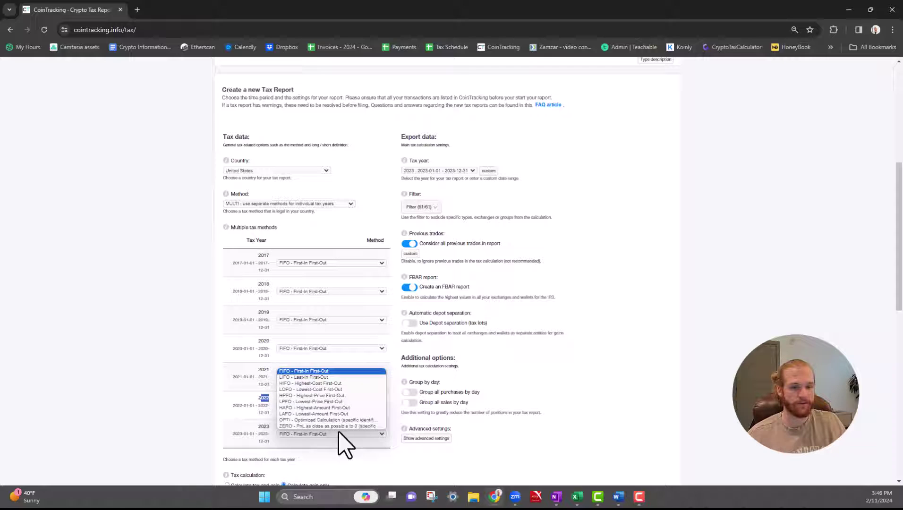
Step: Try OPTI for tax year 2023, then set it back to FIFO like 2017–2022
click(328, 419)
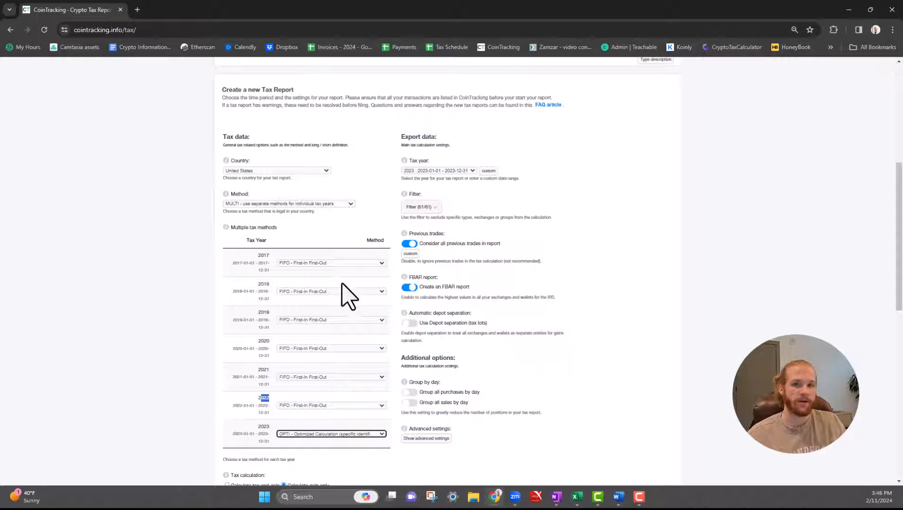
mouse_move(342, 288)
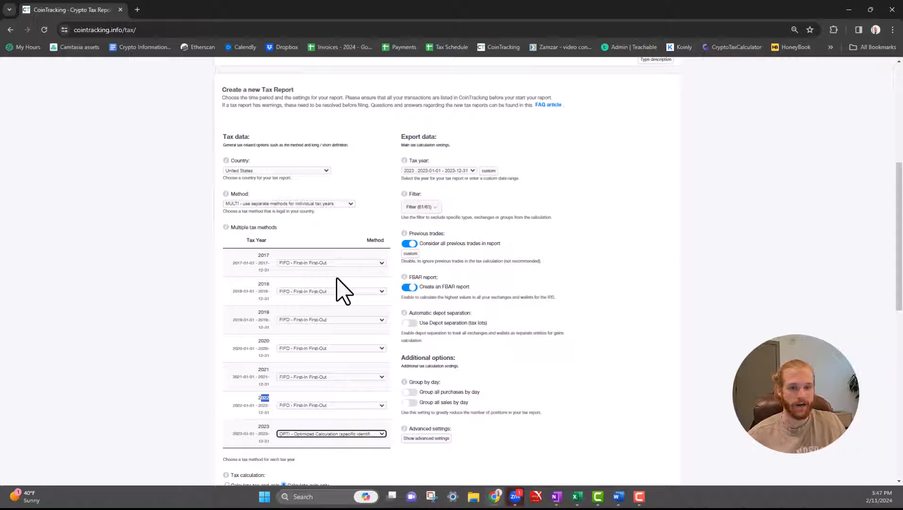
mouse_move(357, 239)
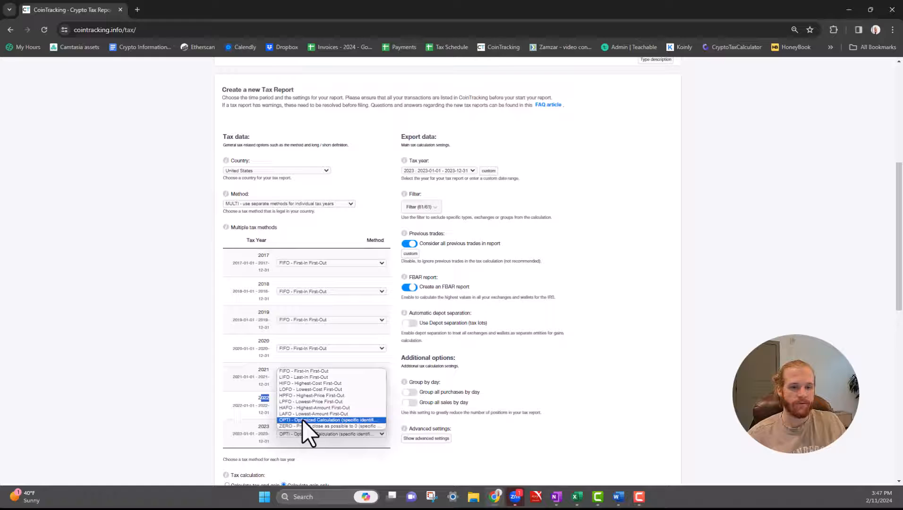
click(303, 370)
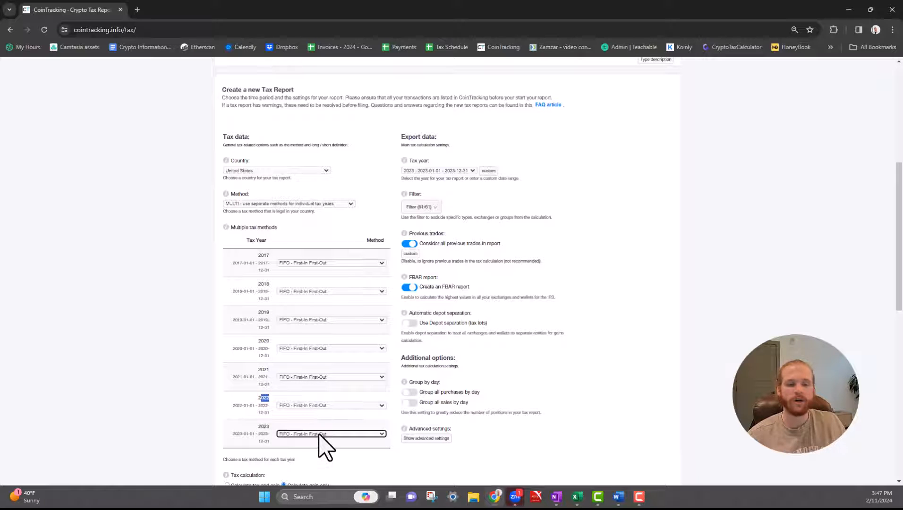
mouse_move(282, 216)
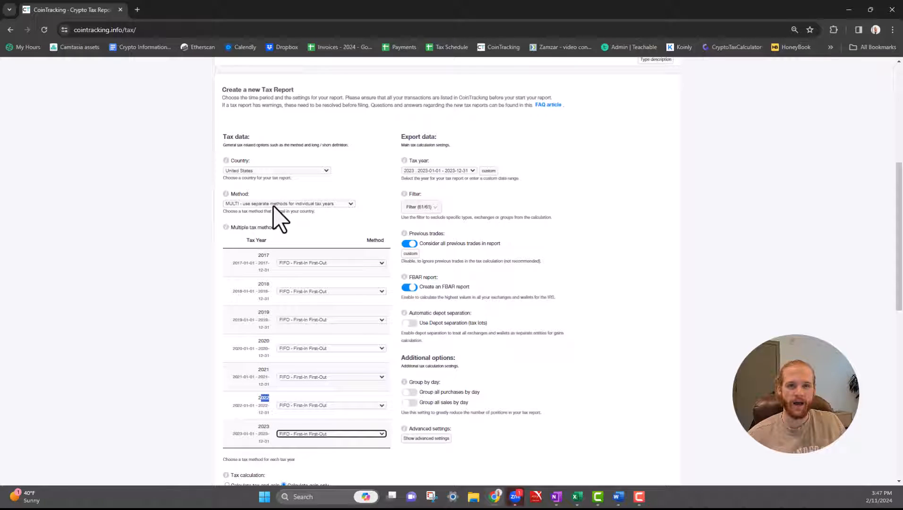
Step: Try 'Calculate tax and gain', then keep the calculation set to gains only
scroll(down, 3)
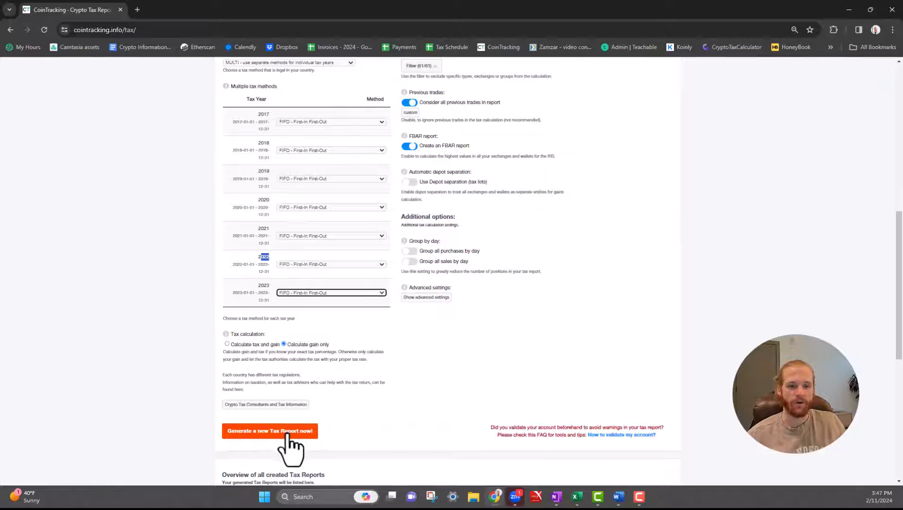
mouse_move(437, 296)
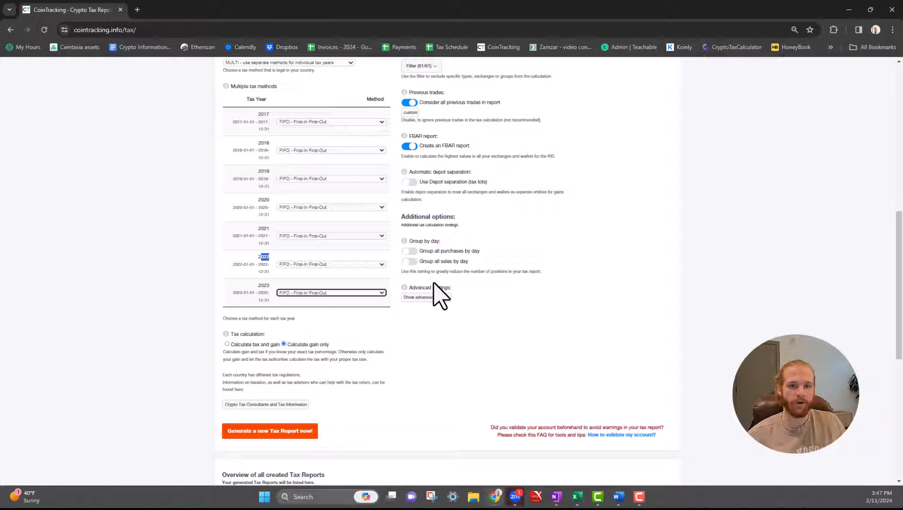
mouse_move(406, 414)
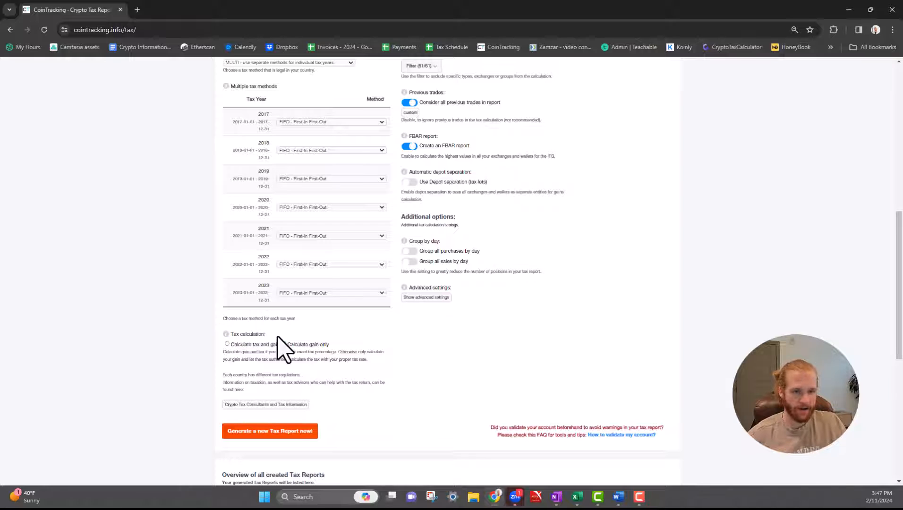
click(282, 344)
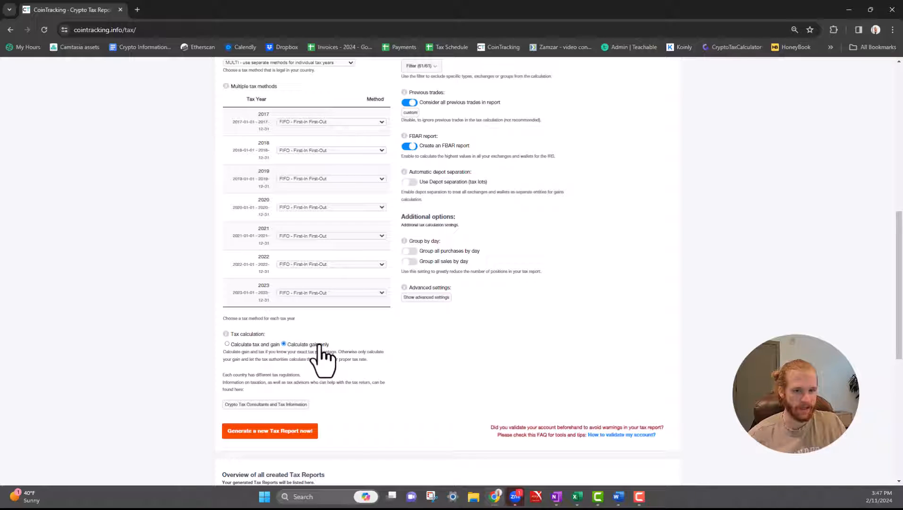
click(226, 343)
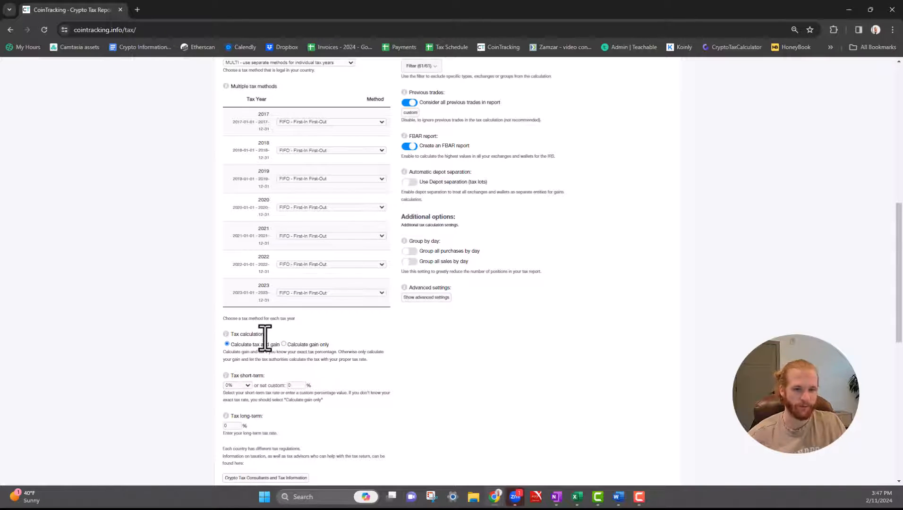
scroll(down, 3)
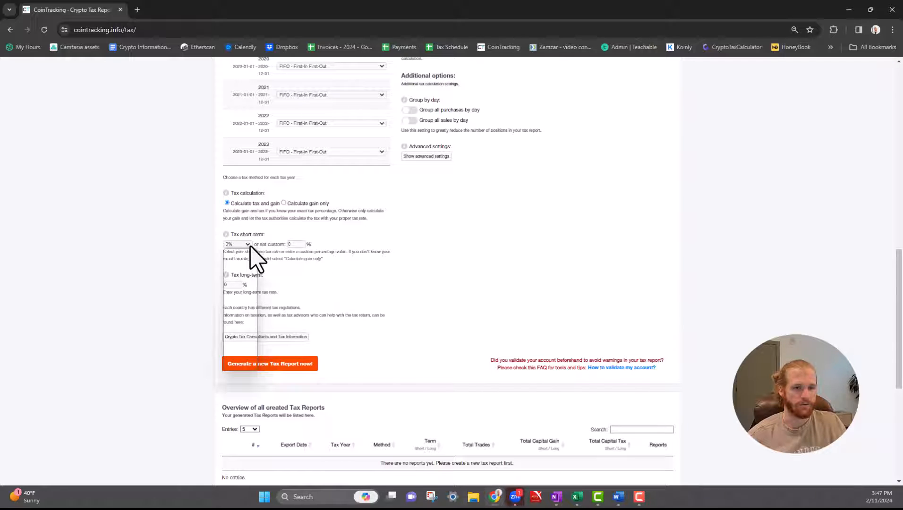
mouse_move(253, 299)
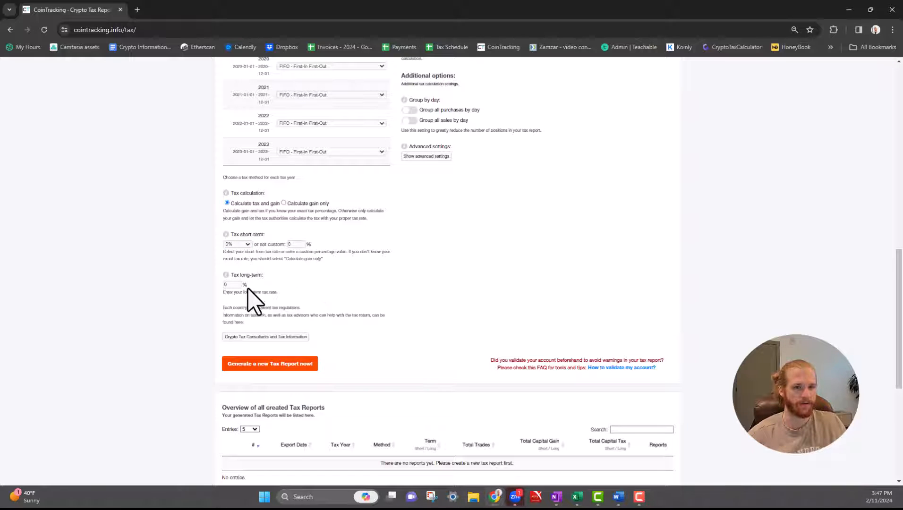
mouse_move(258, 221)
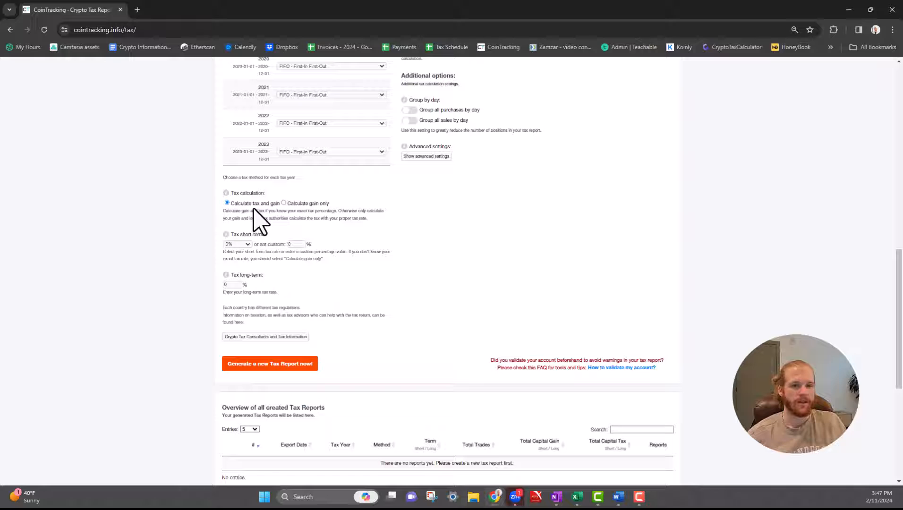
mouse_move(288, 219)
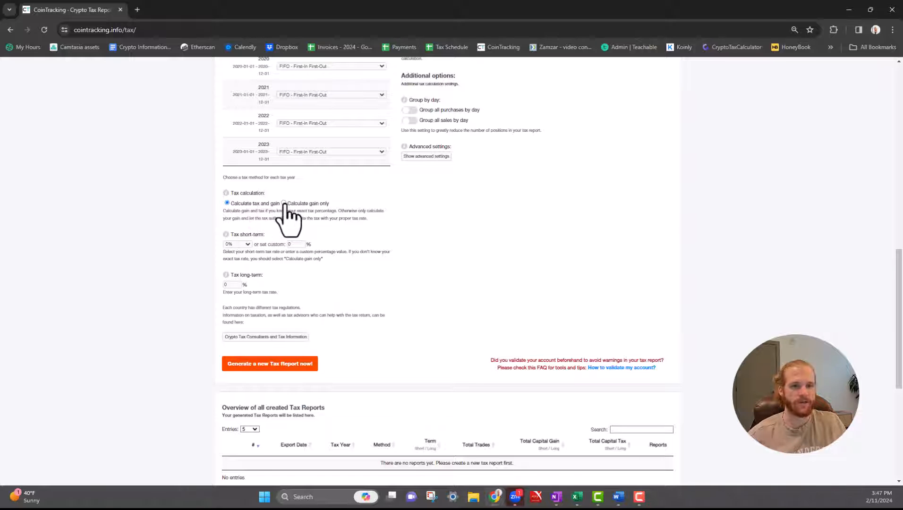
click(283, 203)
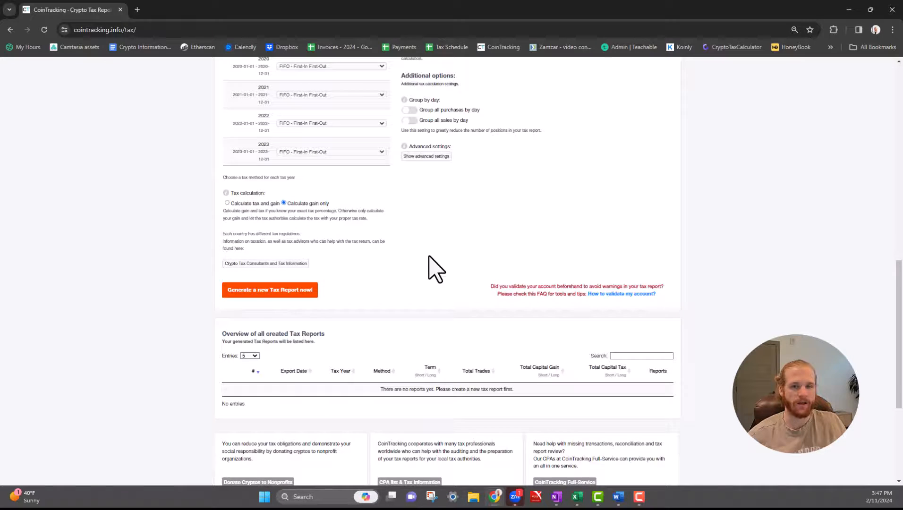
Step: Switch off the 'Create an FBAR report' option
scroll(up, 3)
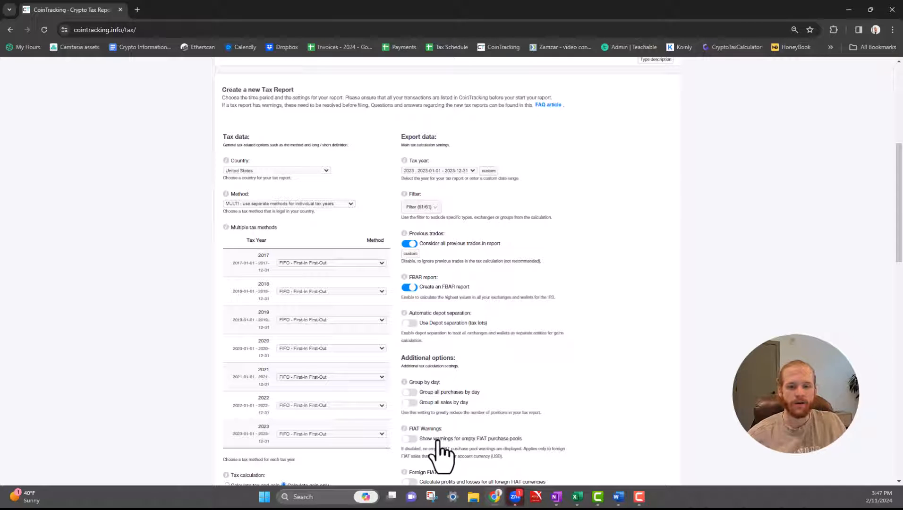
mouse_move(461, 184)
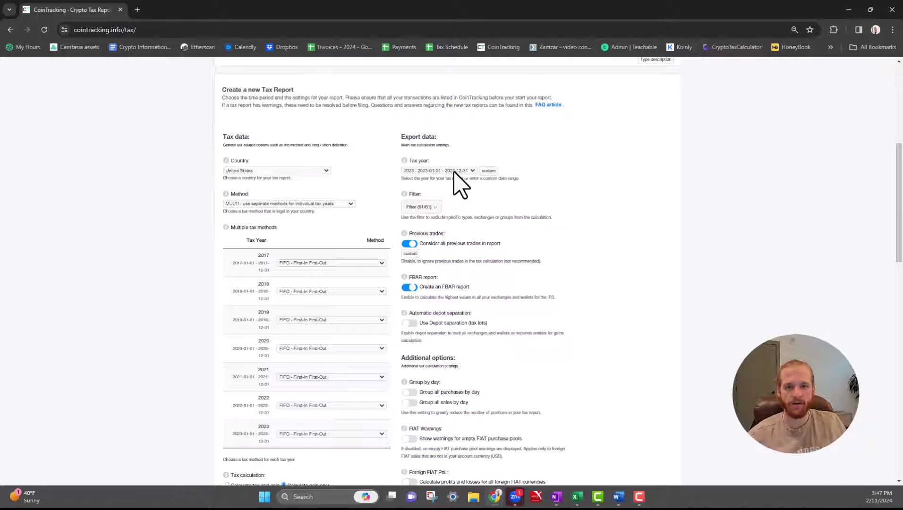
mouse_move(406, 256)
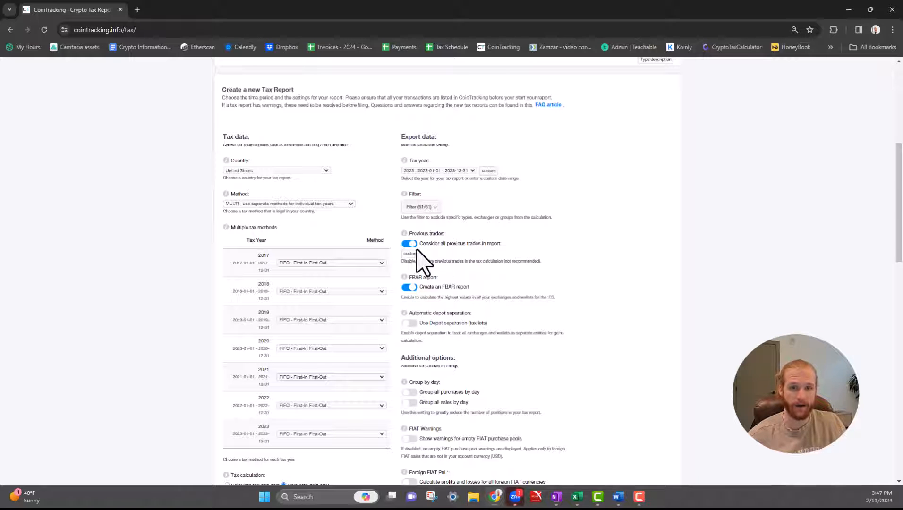
mouse_move(428, 296)
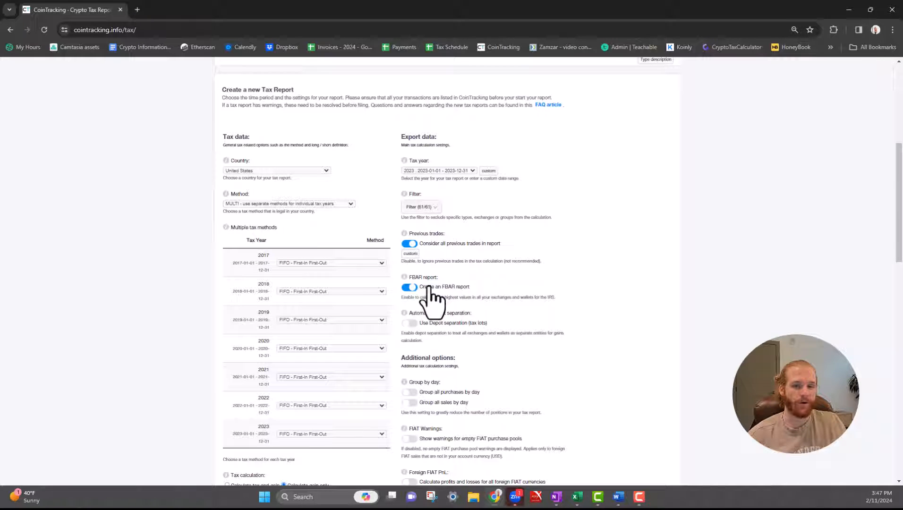
click(408, 287)
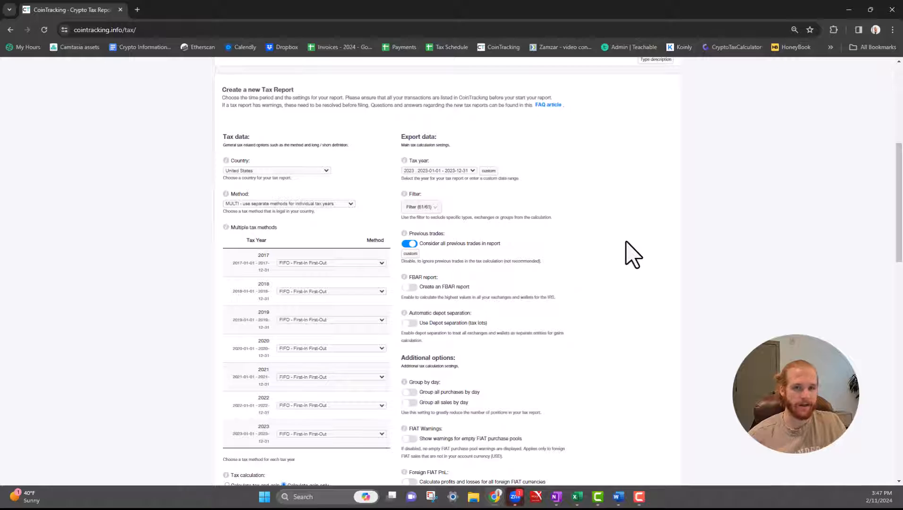
mouse_move(604, 270)
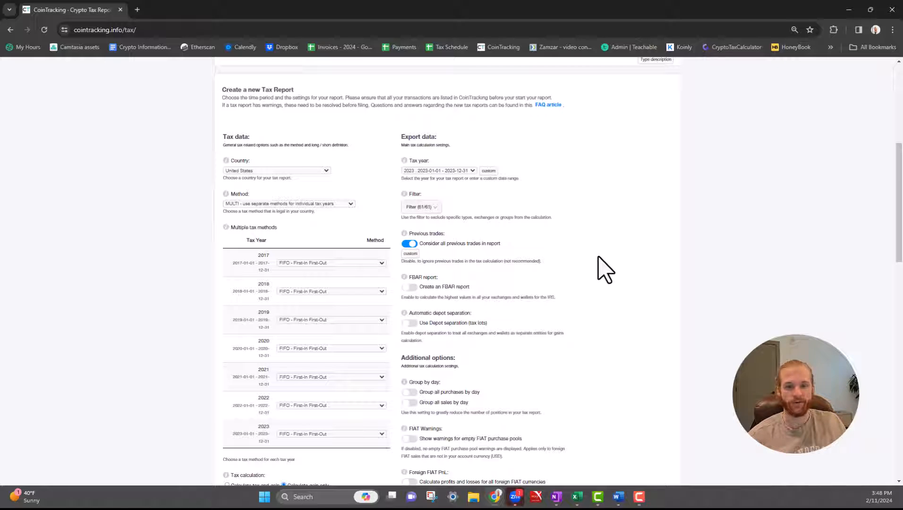
mouse_move(448, 300)
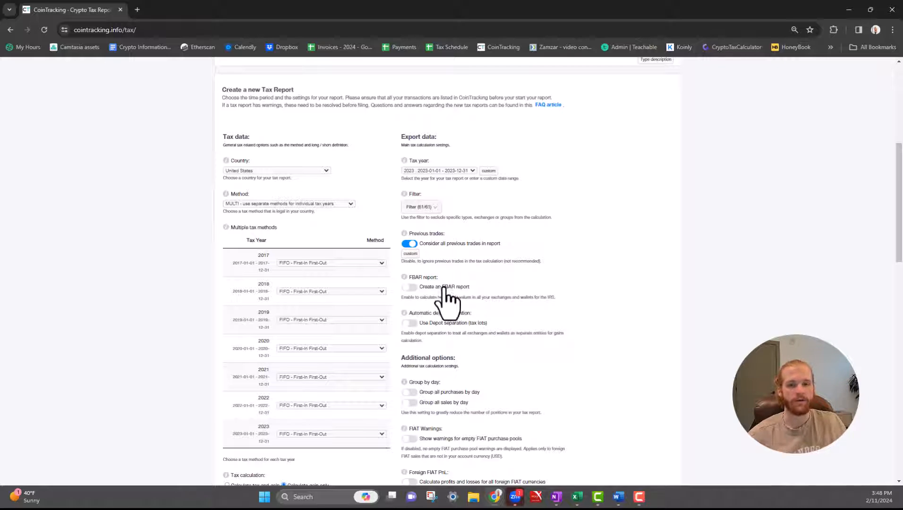
scroll(down, 3)
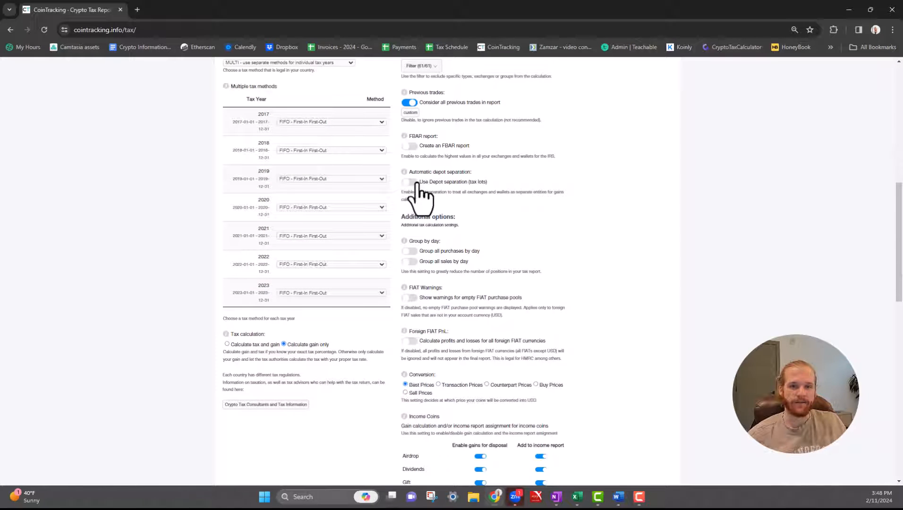
click(409, 183)
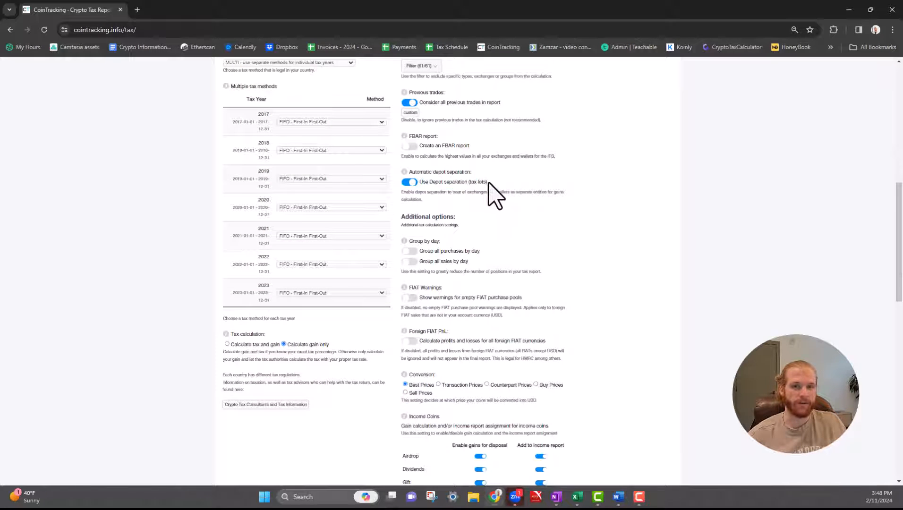
click(409, 182)
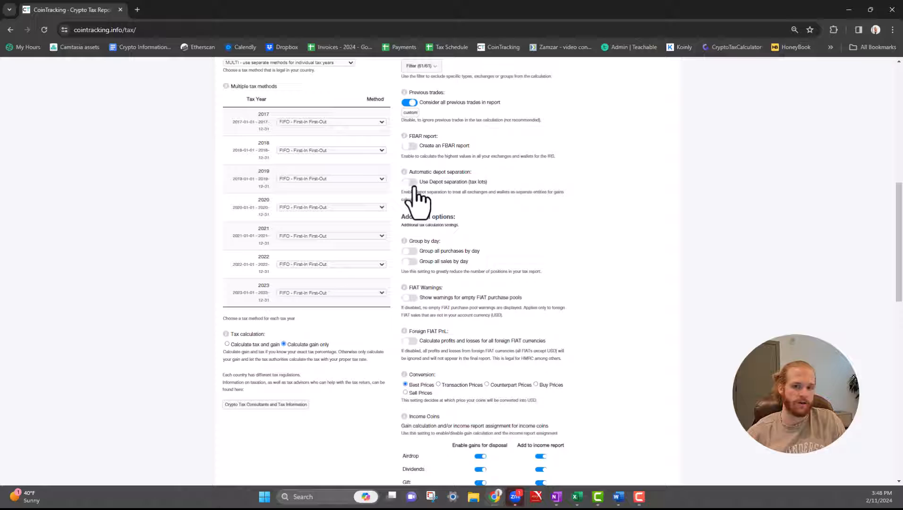
mouse_move(503, 273)
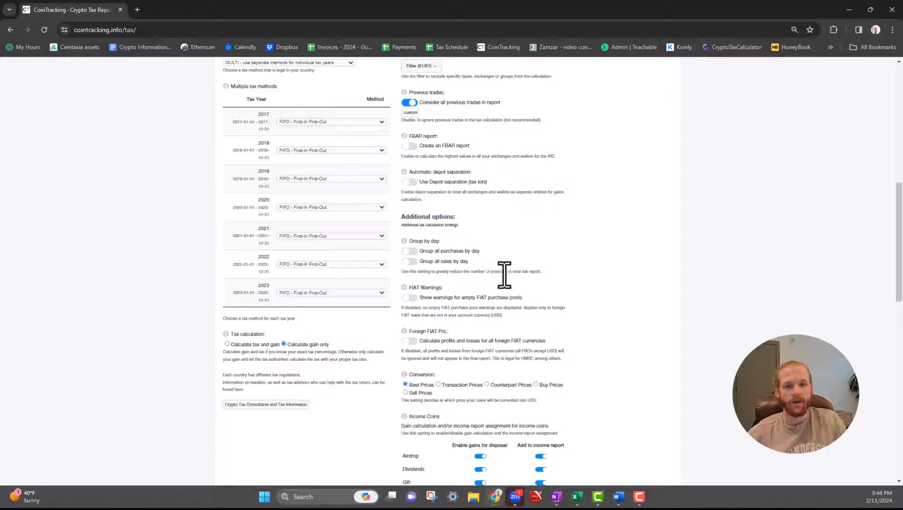
double_click(424, 241)
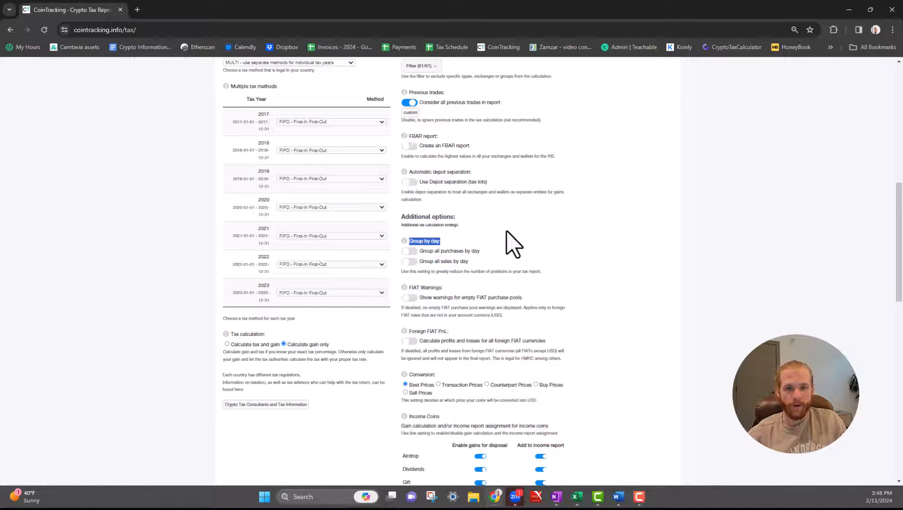
scroll(down, 3)
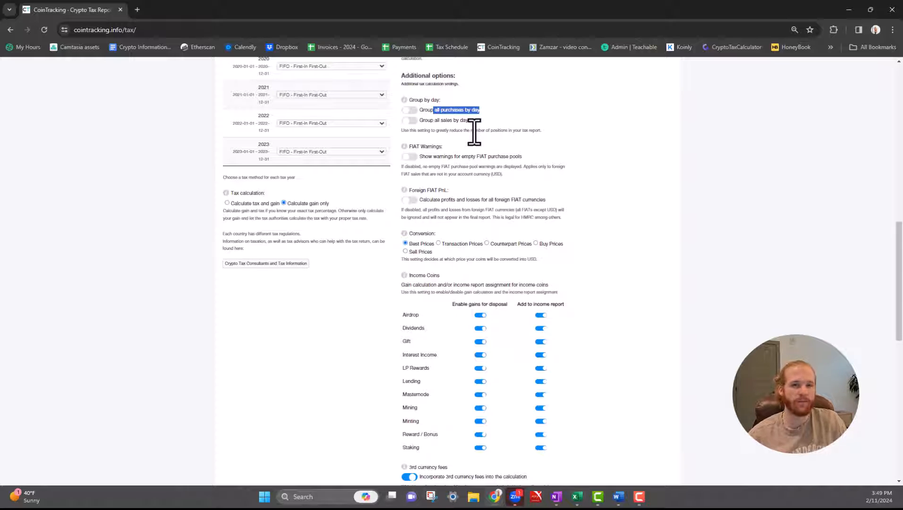
mouse_move(516, 182)
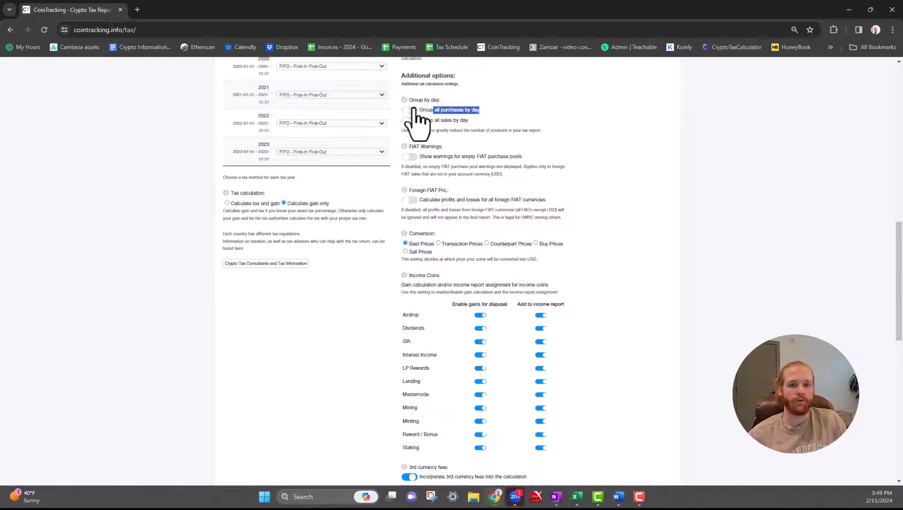
click(409, 109)
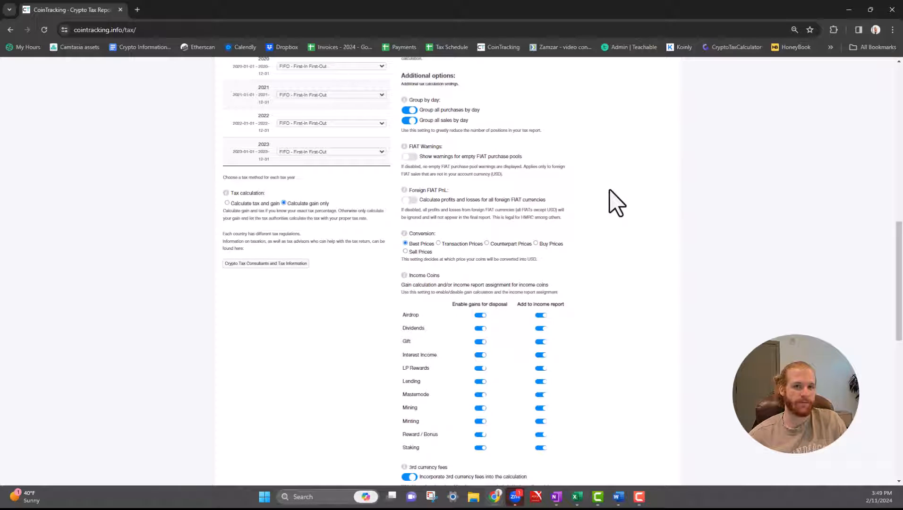
mouse_move(410, 120)
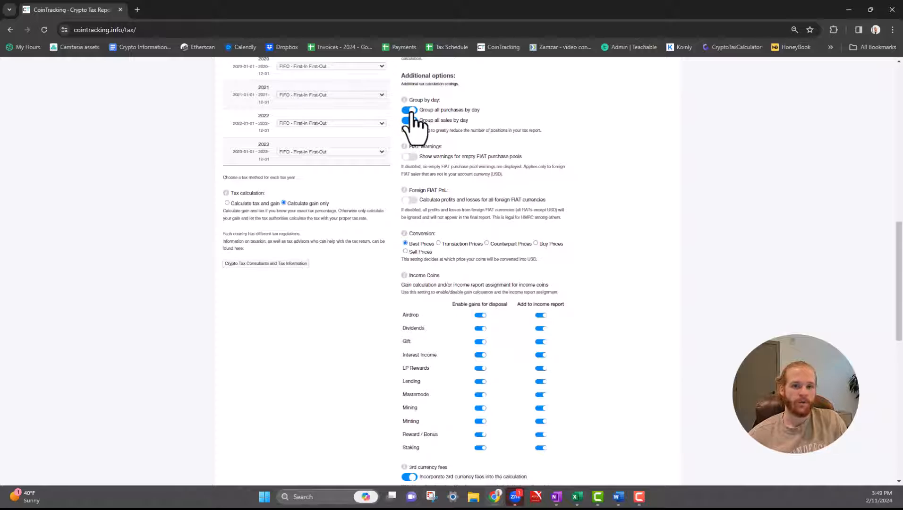
click(409, 110)
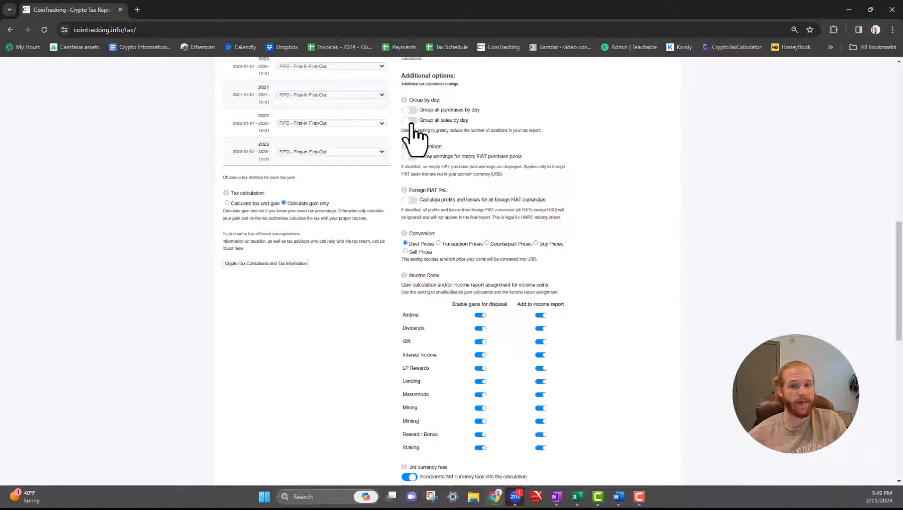
mouse_move(538, 159)
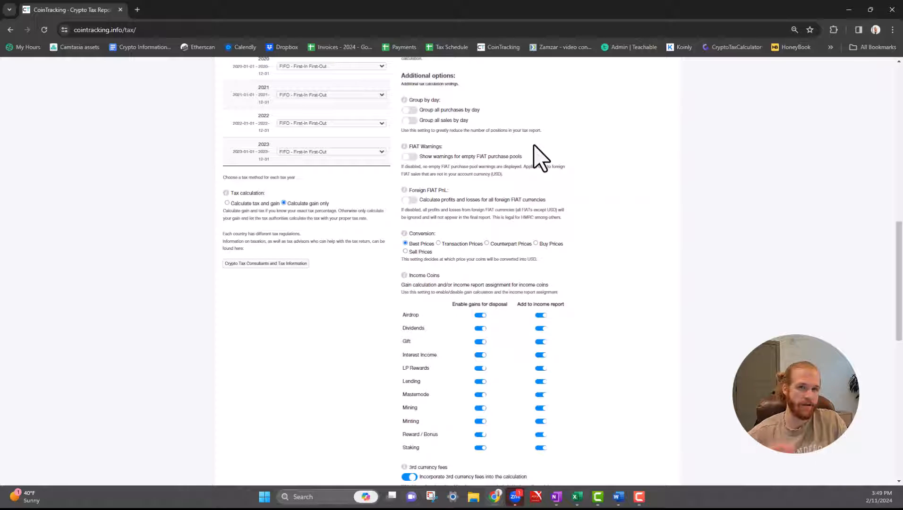
mouse_move(516, 149)
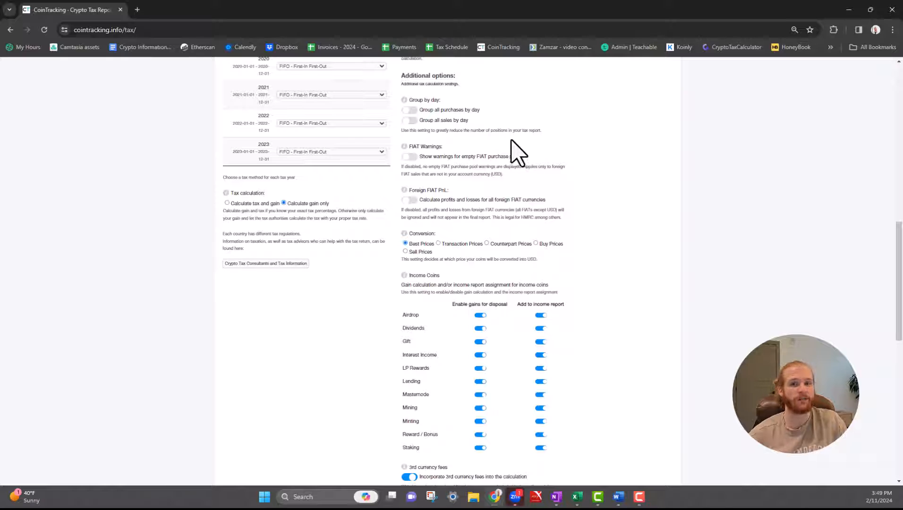
mouse_move(461, 127)
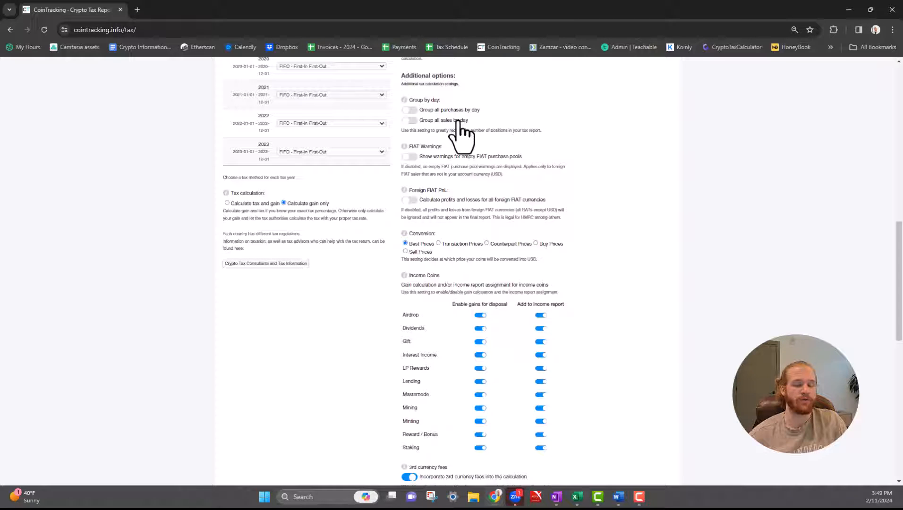
mouse_move(475, 130)
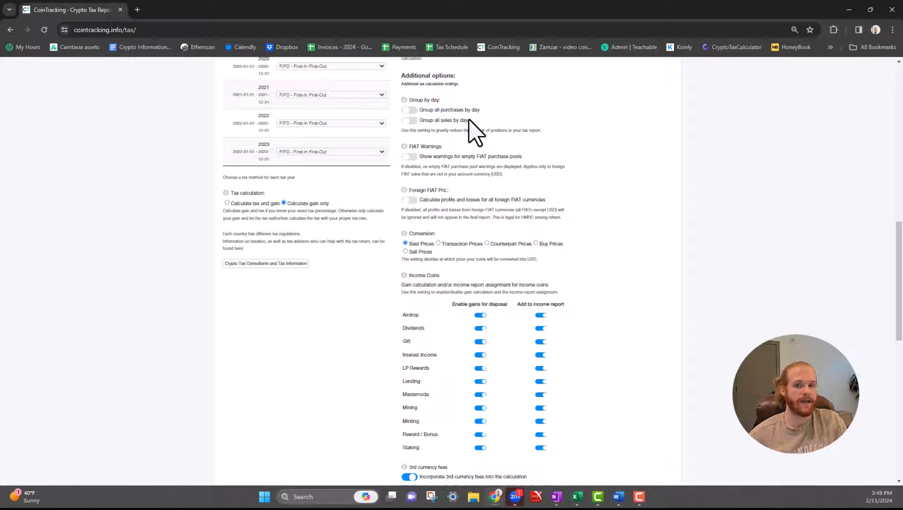
mouse_move(544, 209)
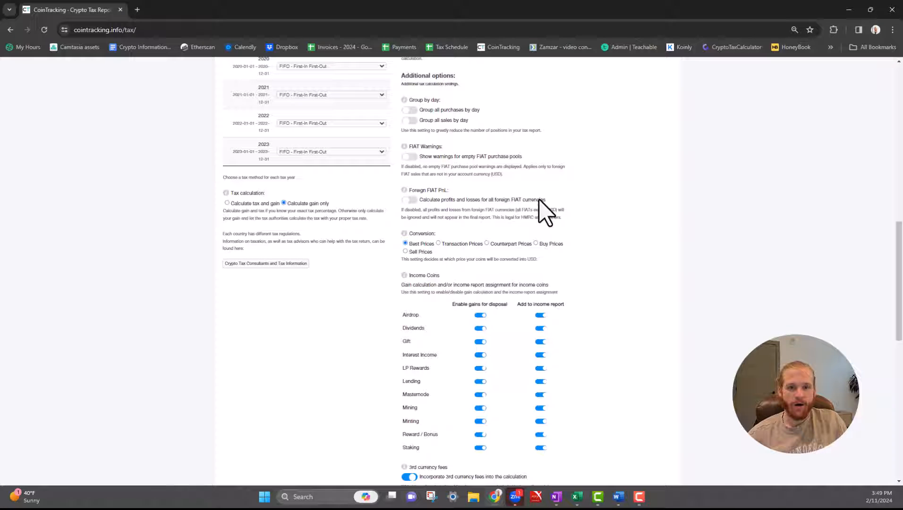
mouse_move(426, 193)
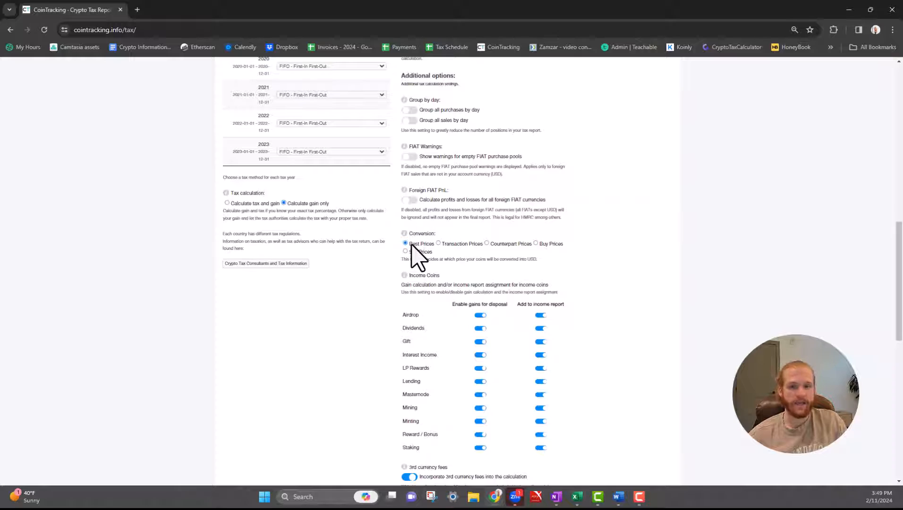
double_click(414, 243)
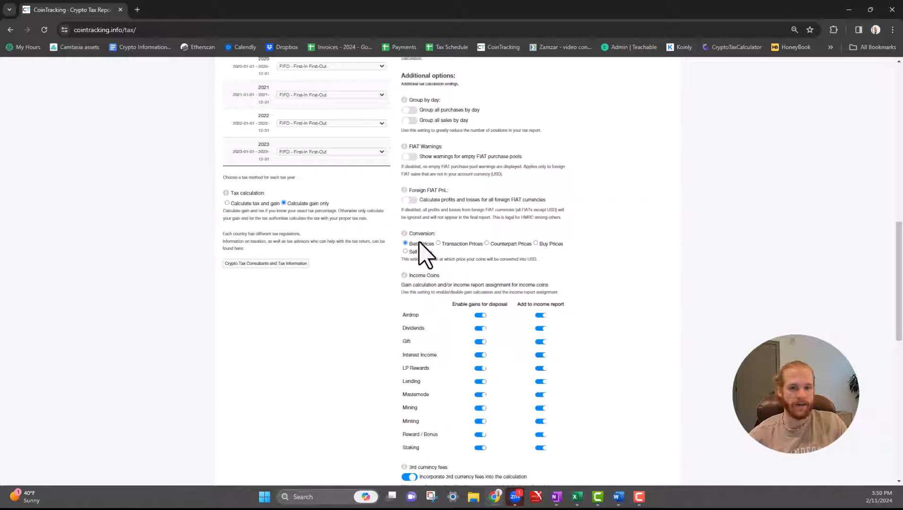
scroll(down, 3)
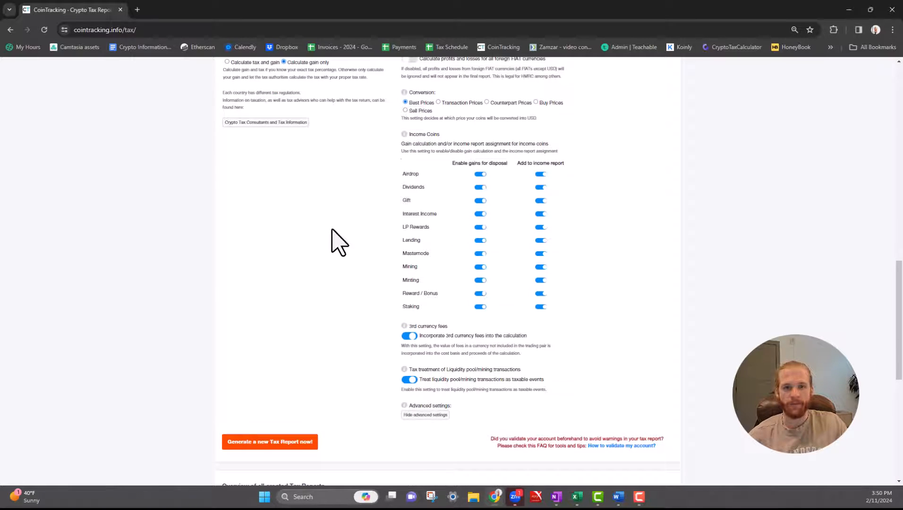
mouse_move(447, 123)
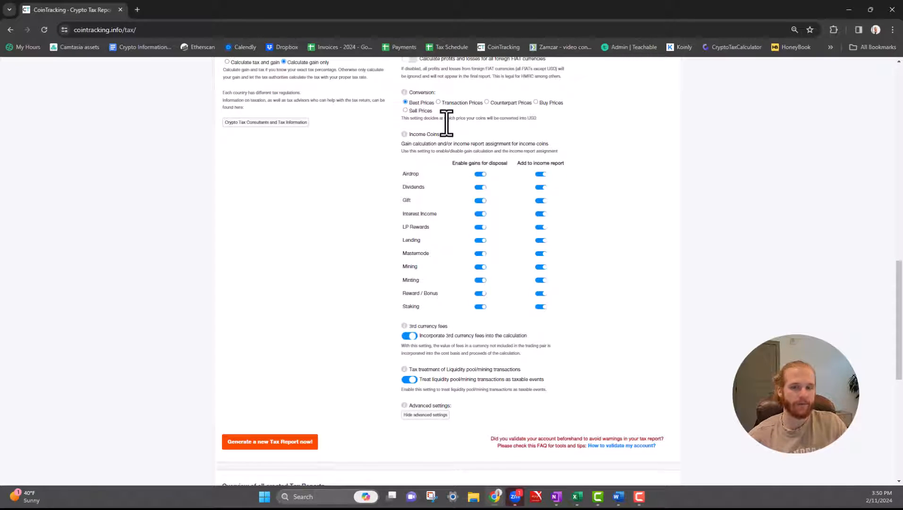
mouse_move(567, 308)
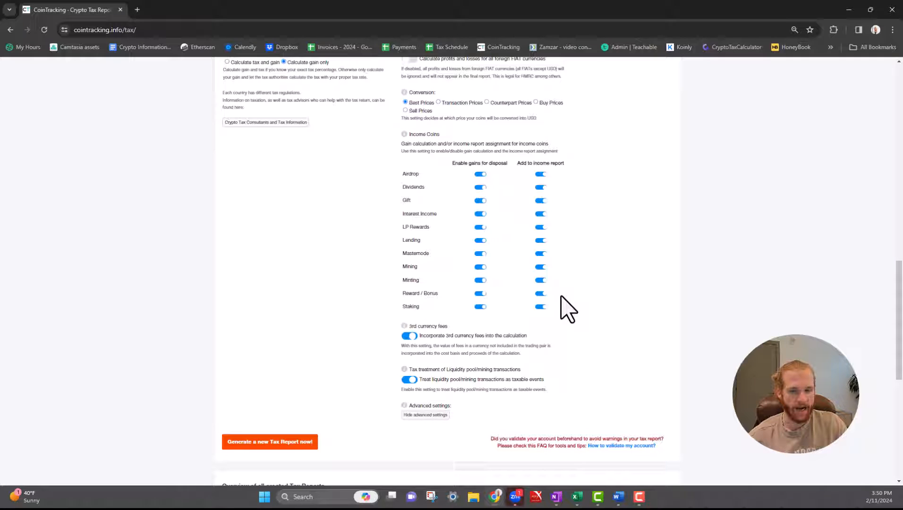
mouse_move(423, 346)
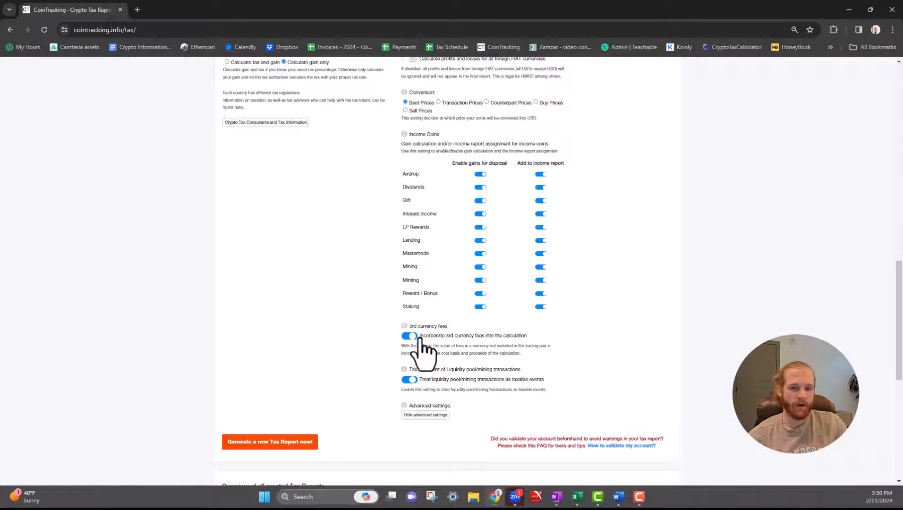
double_click(472, 335)
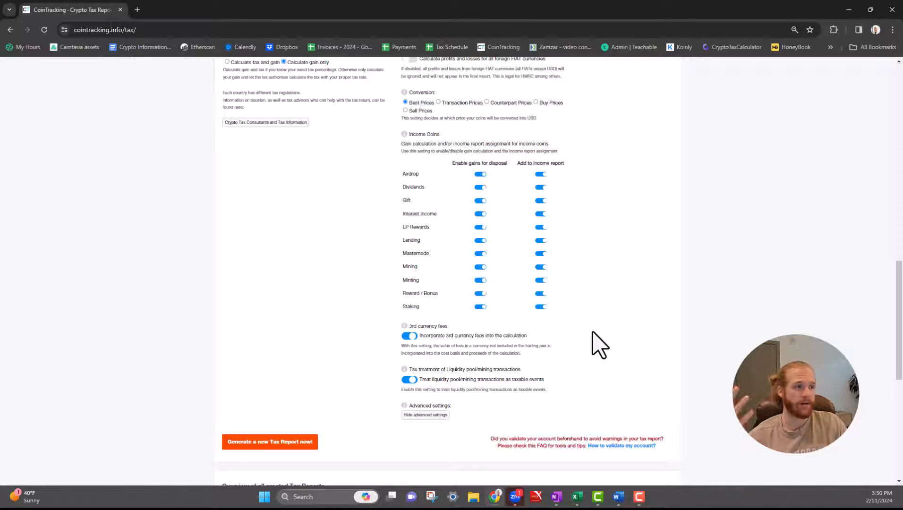
mouse_move(617, 348)
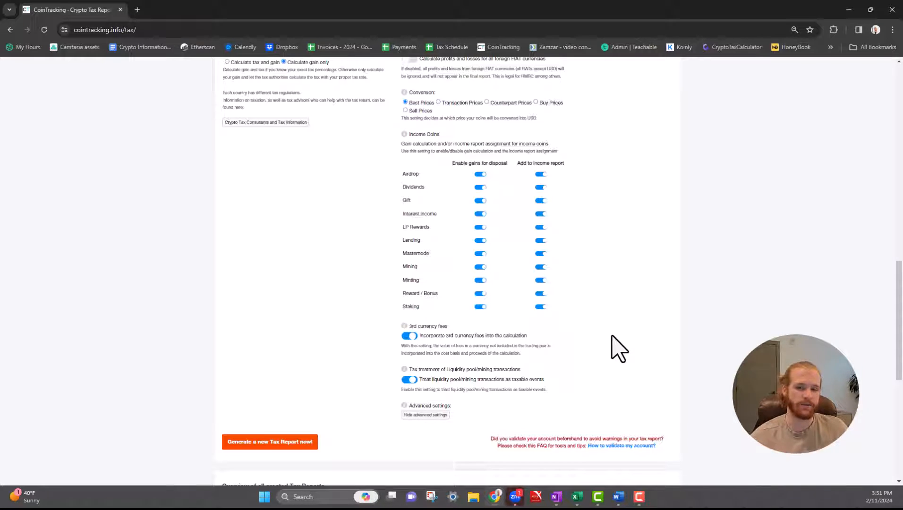
mouse_move(508, 366)
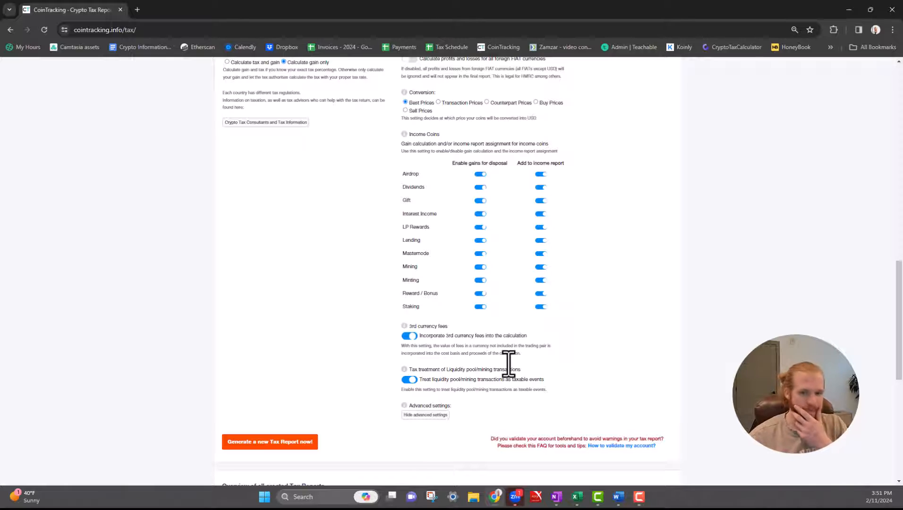
mouse_move(439, 391)
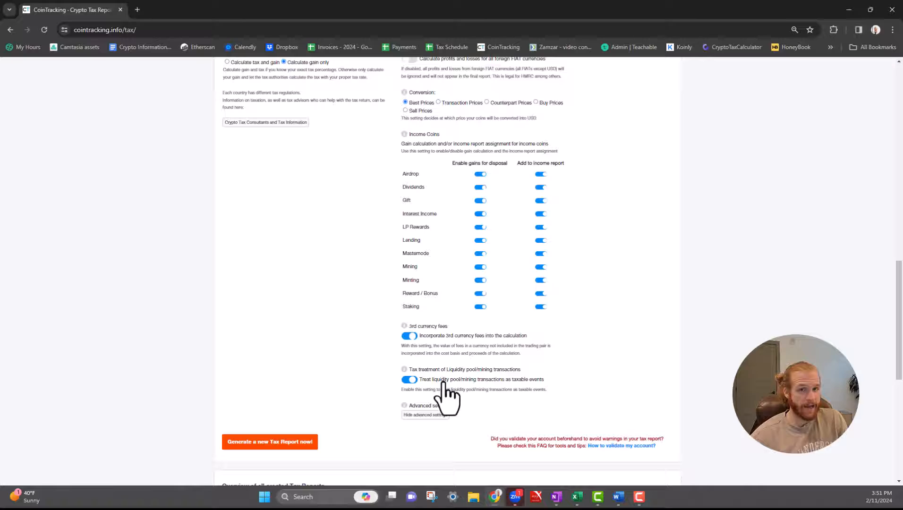
Step: Switch off treating liquidity pool/mining transactions as taxable events
click(409, 379)
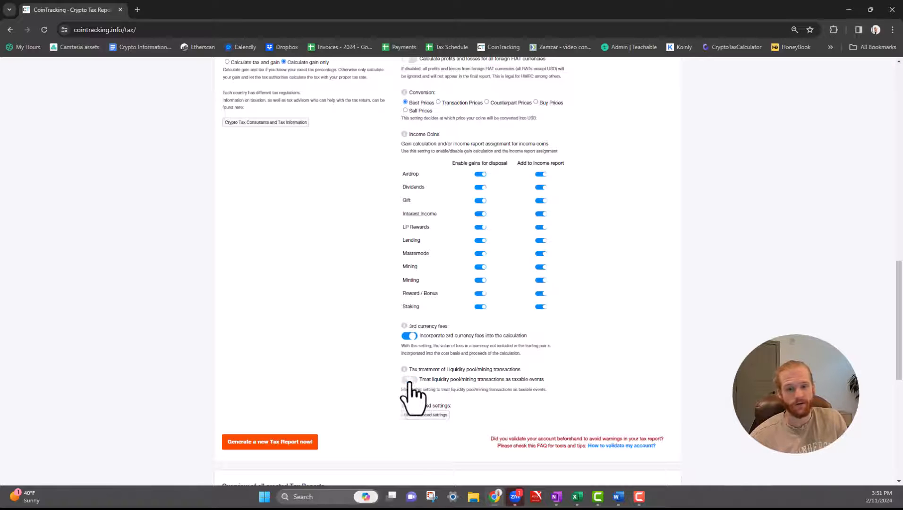
mouse_move(291, 403)
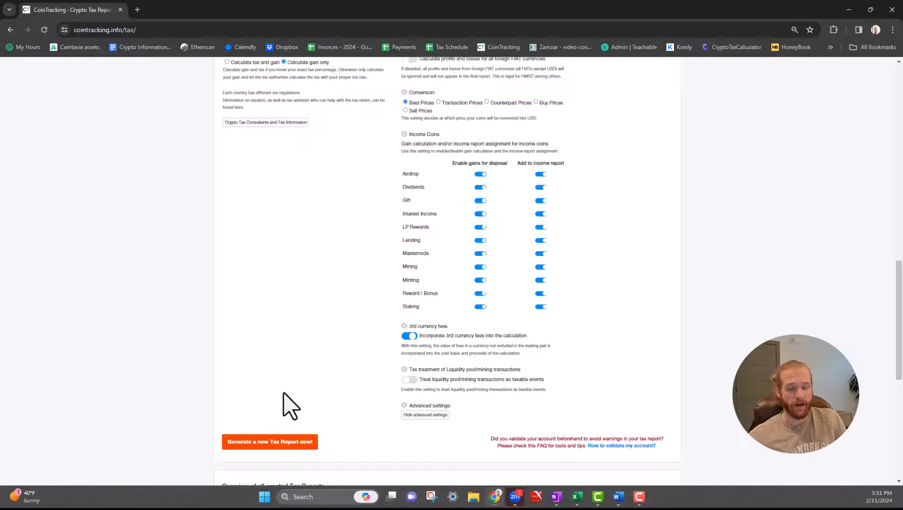
mouse_move(489, 385)
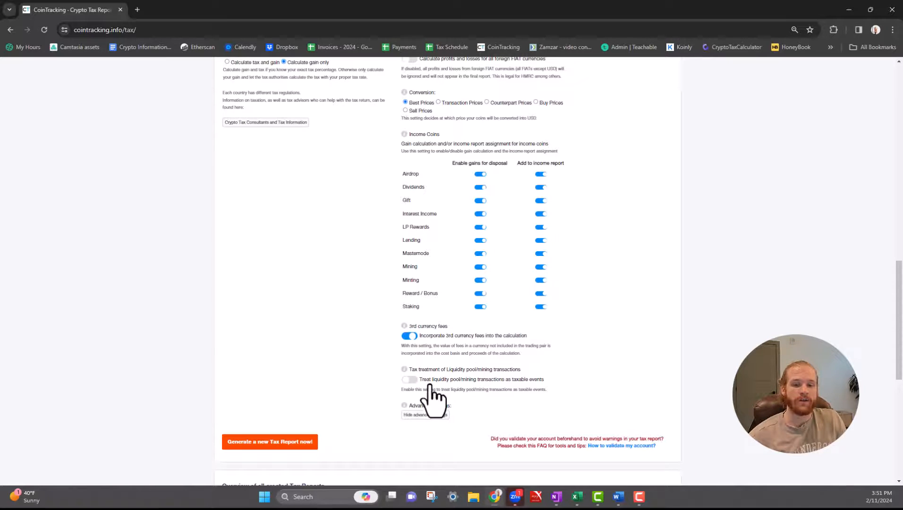
mouse_move(406, 400)
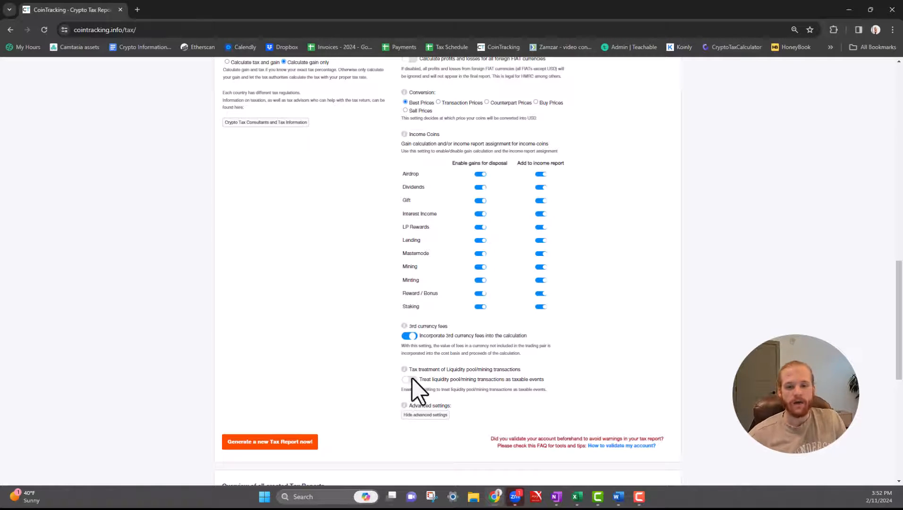
mouse_move(524, 420)
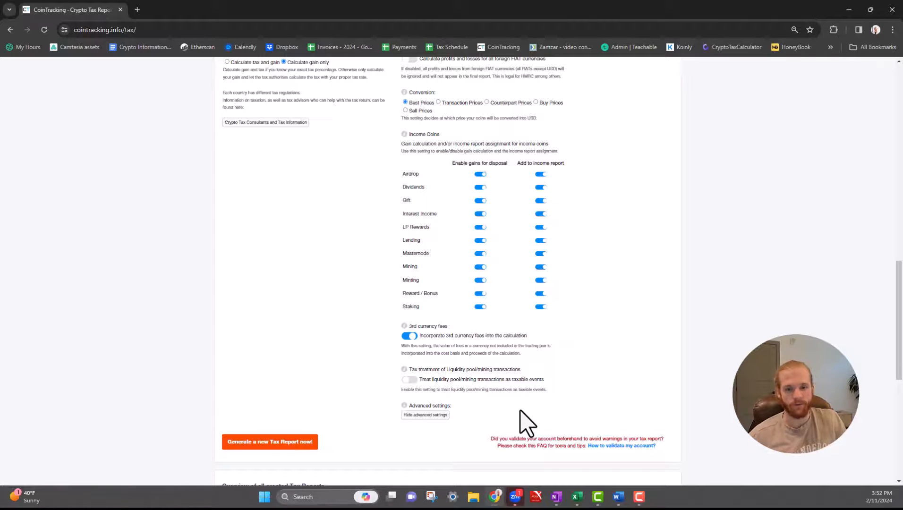
mouse_move(615, 220)
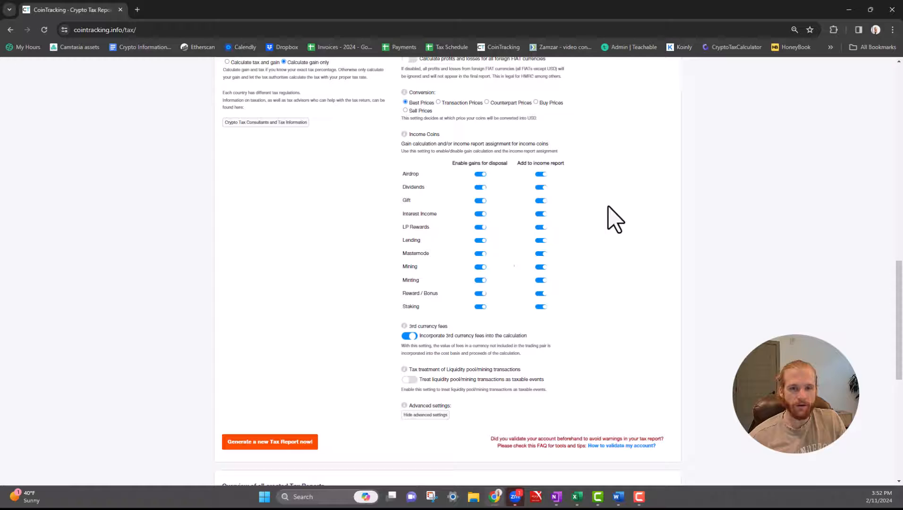
mouse_move(607, 368)
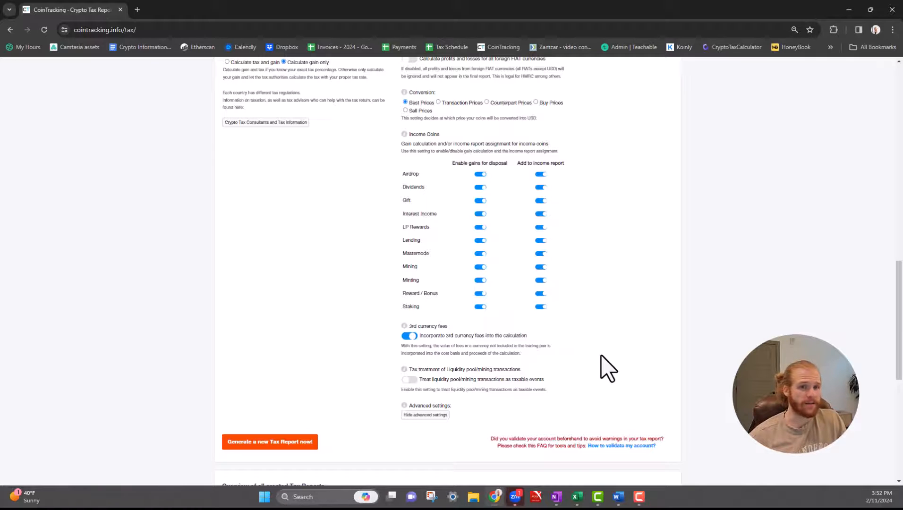
scroll(up, 3)
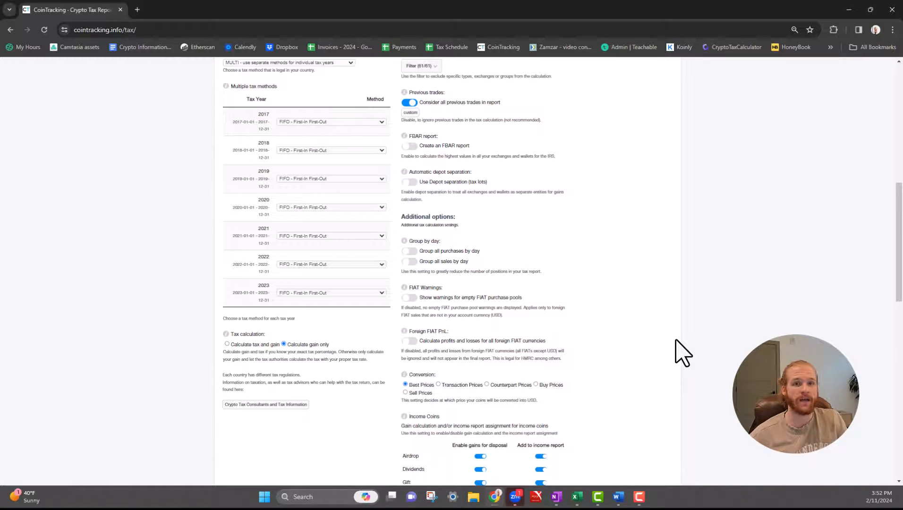
mouse_move(362, 262)
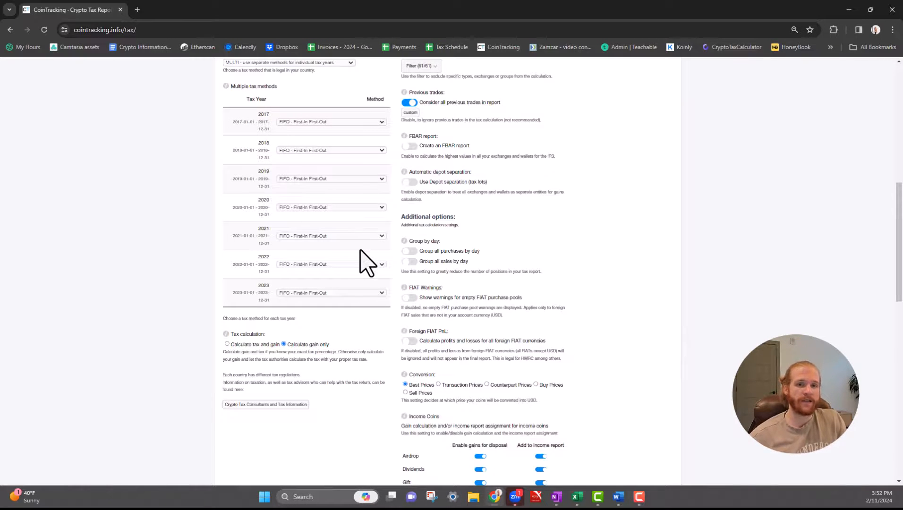
mouse_move(334, 140)
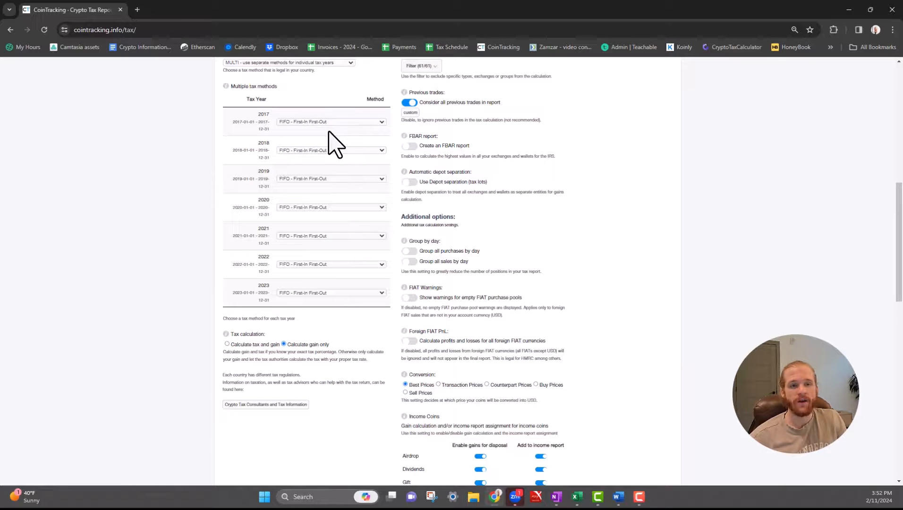
scroll(up, 3)
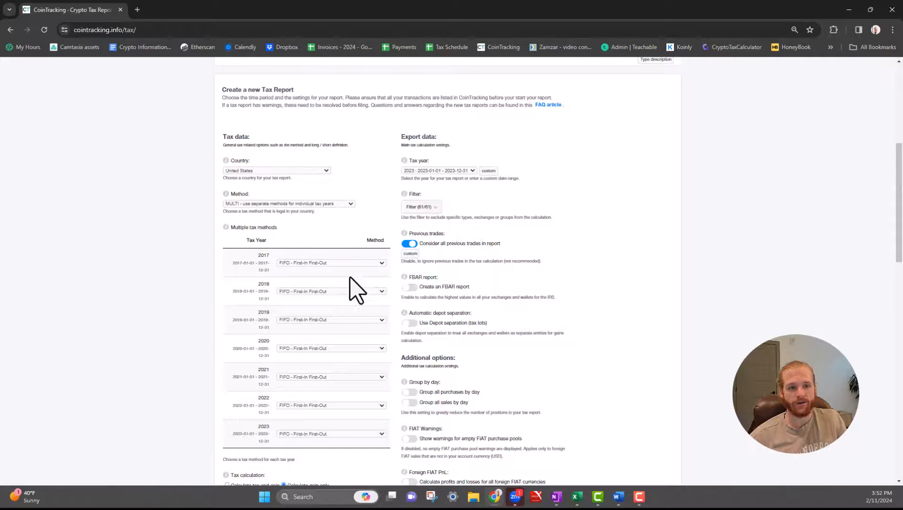
scroll(down, 3)
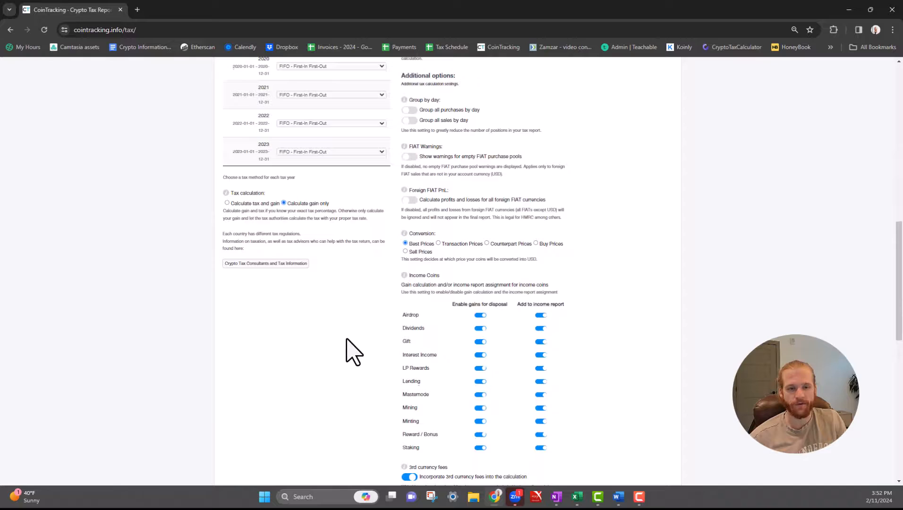
scroll(down, 3)
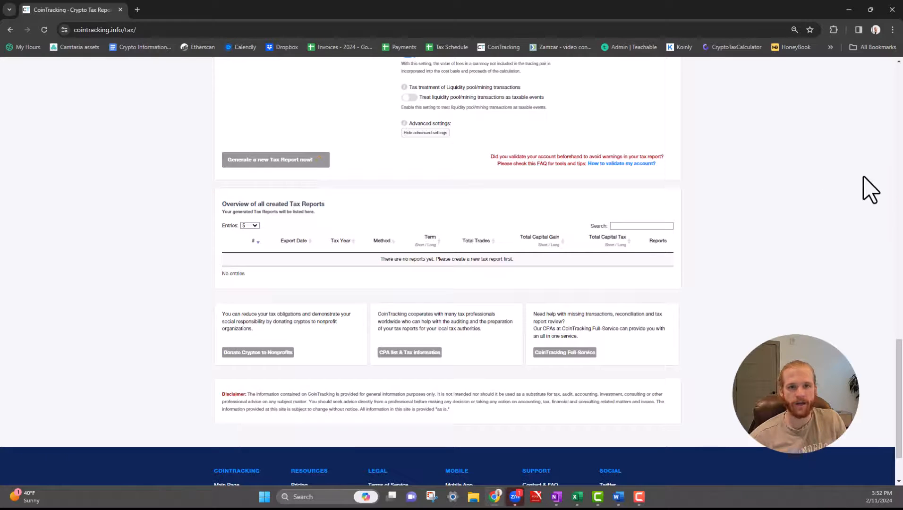
Step: Expand the FIFO/MULTI report row into its yearly capital gains for 2017–2022
click(269, 160)
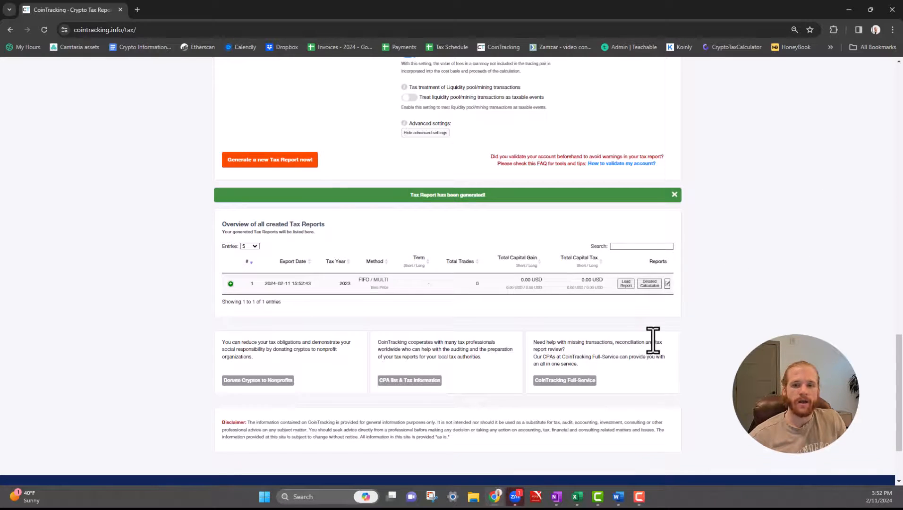
mouse_move(239, 296)
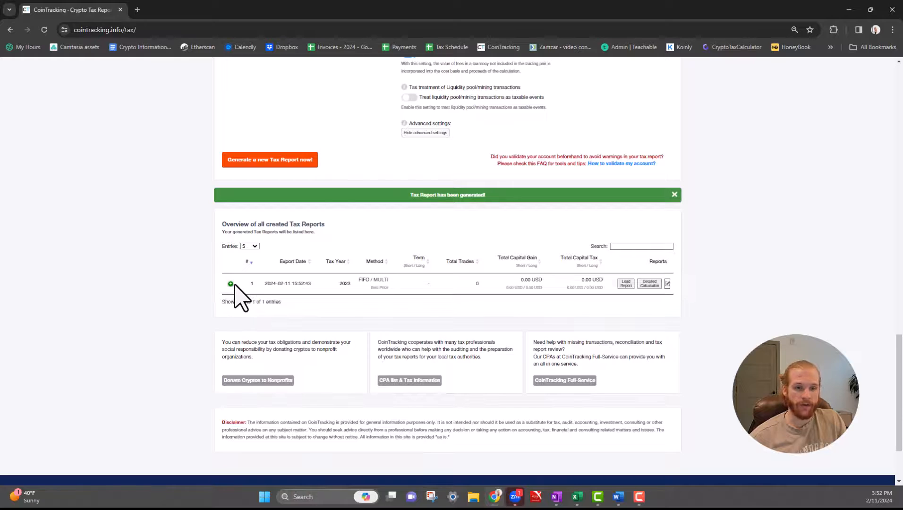
click(230, 284)
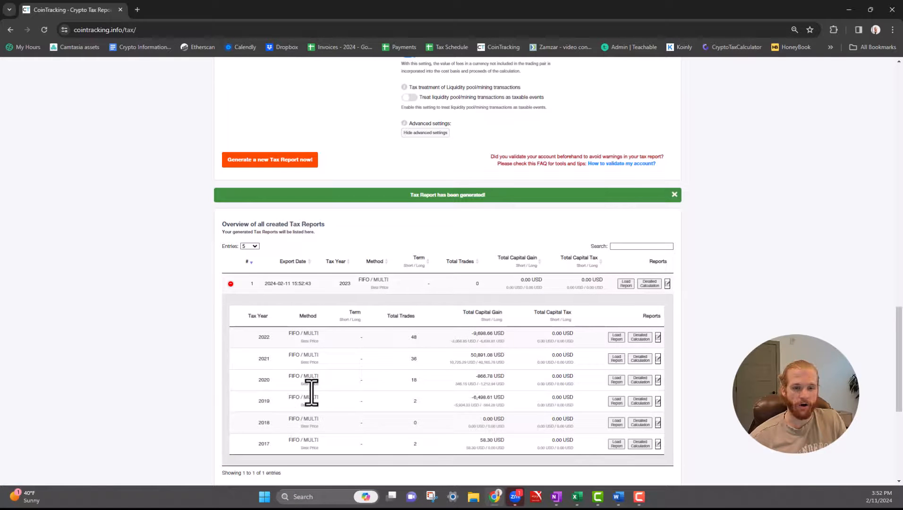
mouse_move(302, 467)
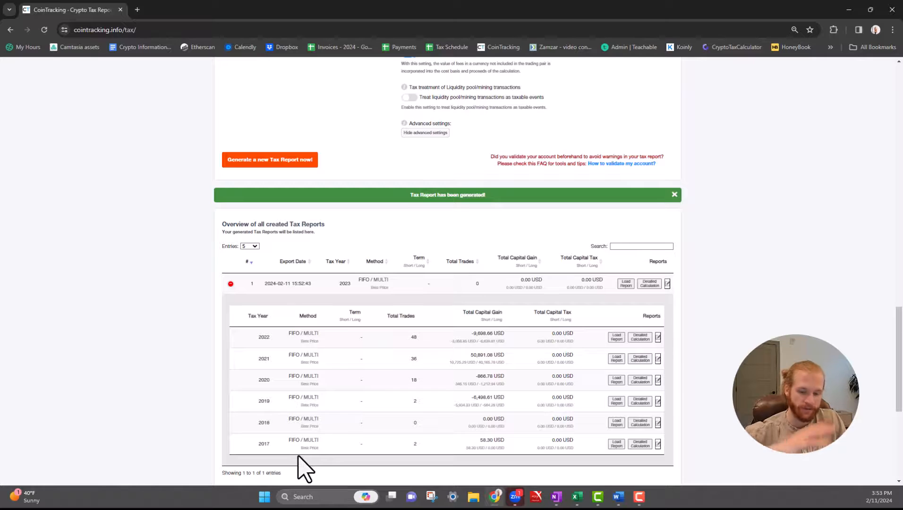
click(674, 194)
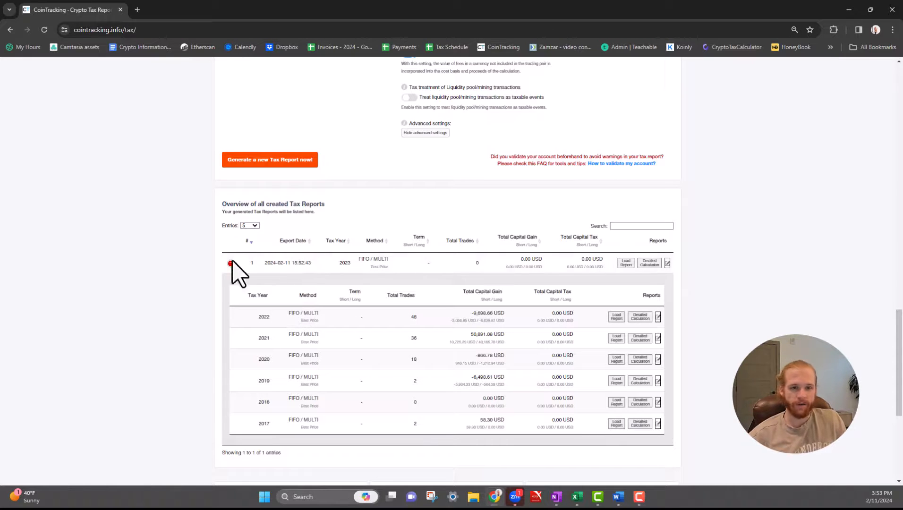
Step: Set tax year 2023 to the OPTI optimized calculation in the multi-method settings
scroll(up, 3)
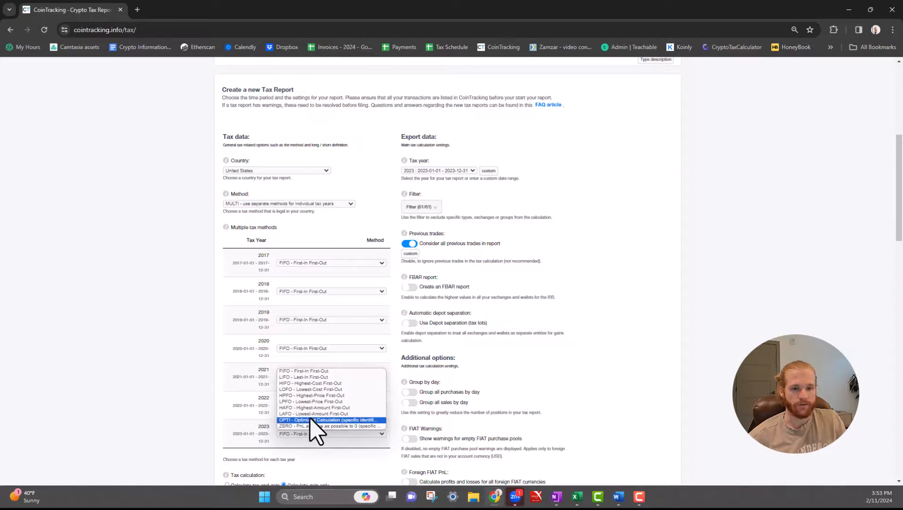
click(330, 419)
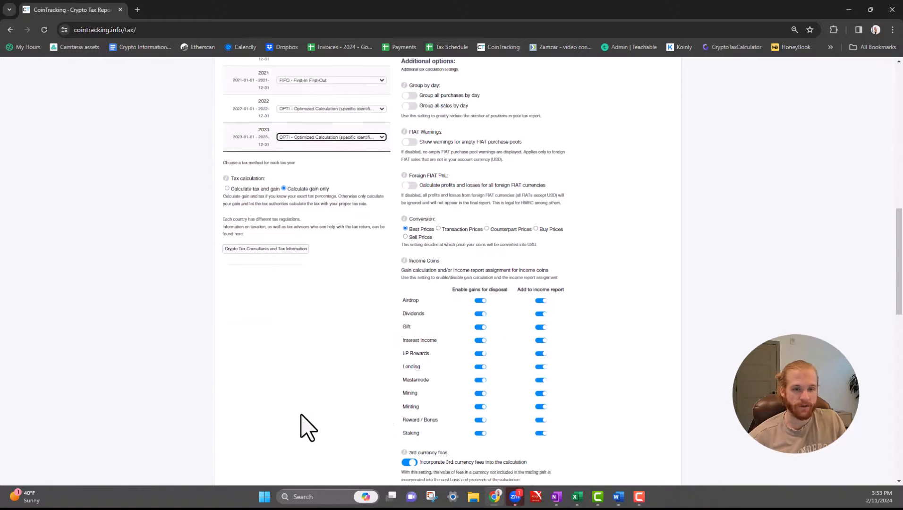
scroll(down, 3)
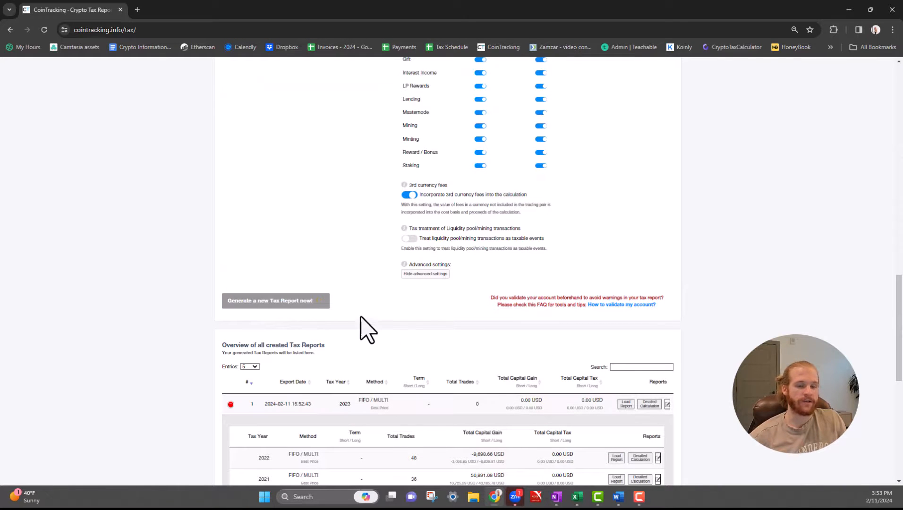
mouse_move(216, 360)
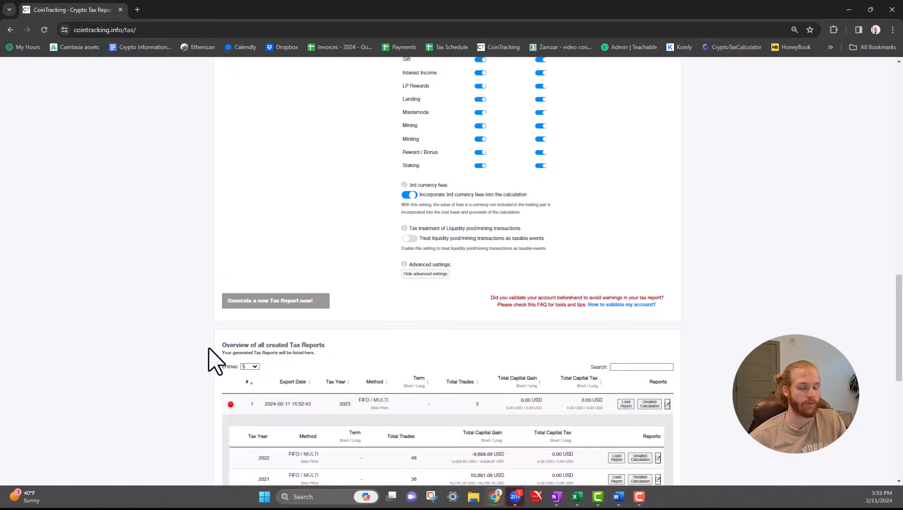
Step: Expand the OPTI/MULTI report to compare its 2022 gain (-42,304.07 USD) against FIFO's -9,696.66
click(269, 300)
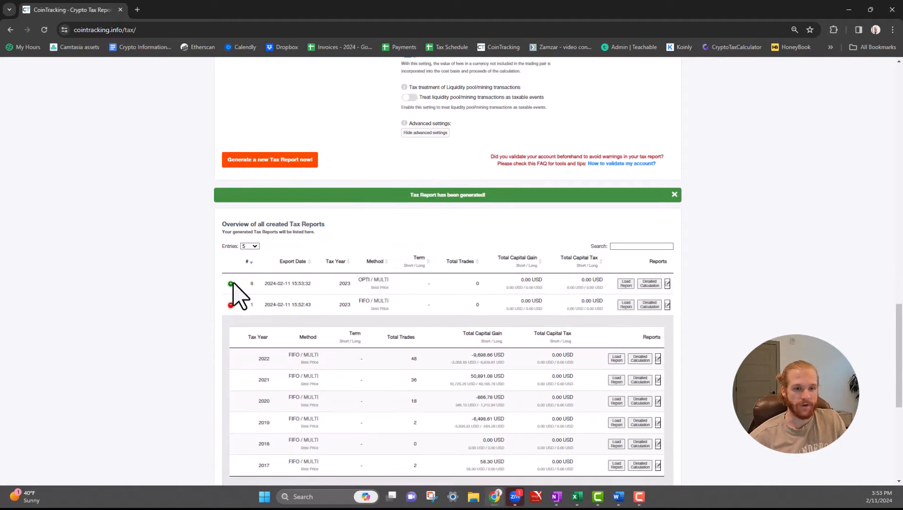
click(229, 283)
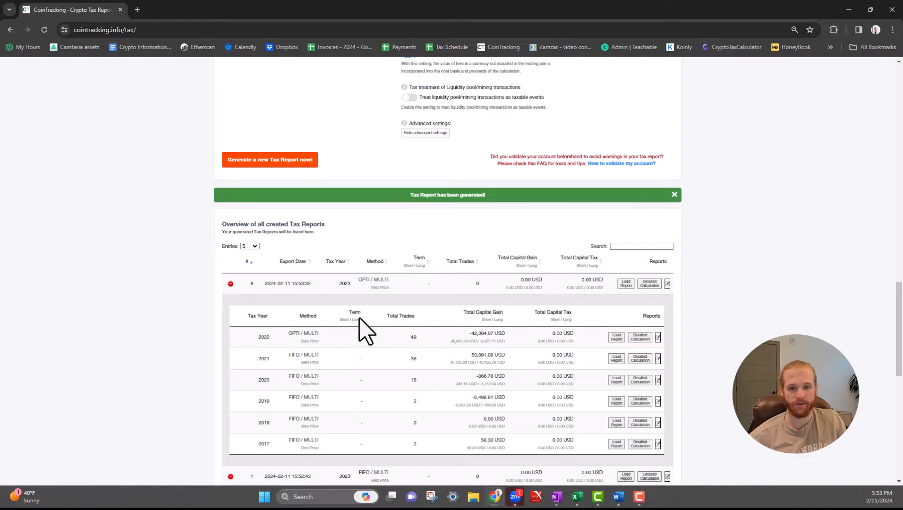
mouse_move(291, 426)
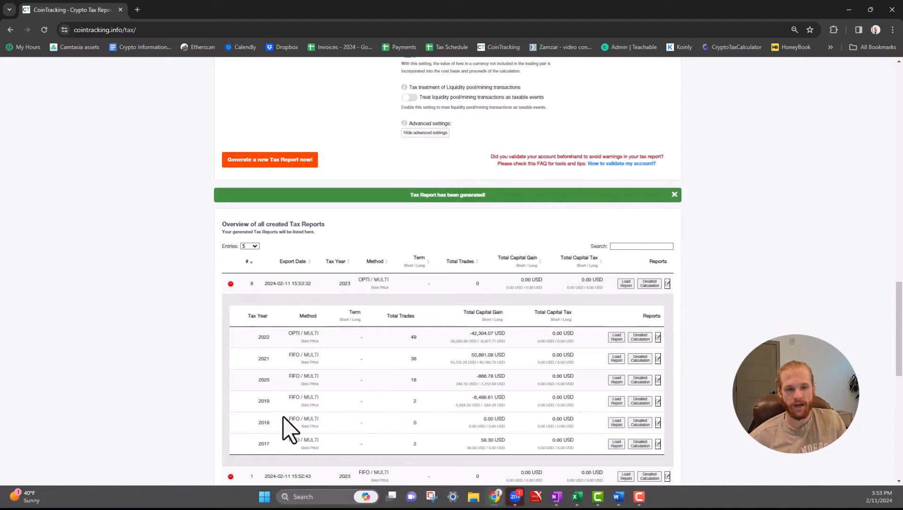
mouse_move(319, 360)
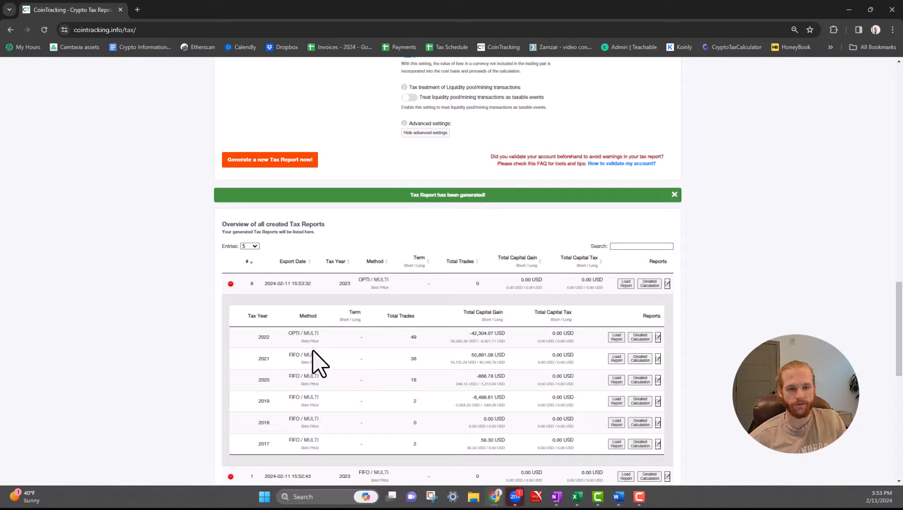
mouse_move(475, 351)
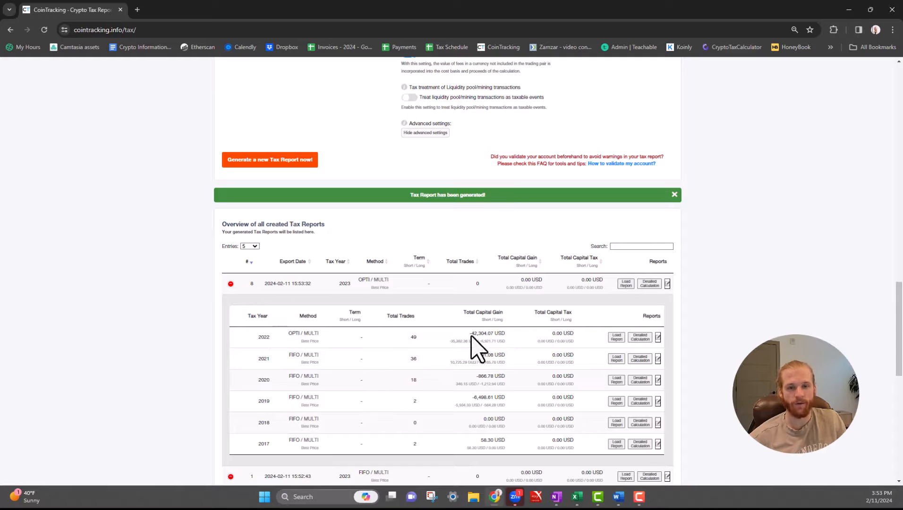
scroll(down, 3)
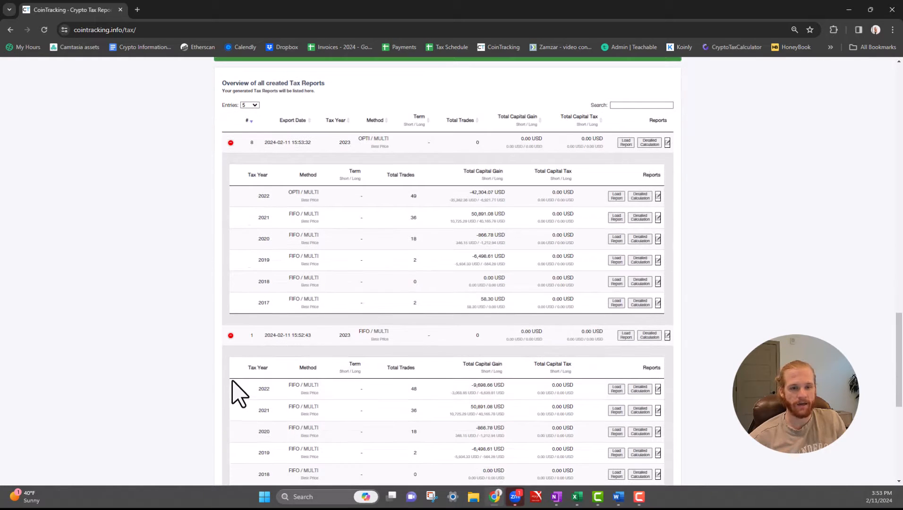
mouse_move(288, 401)
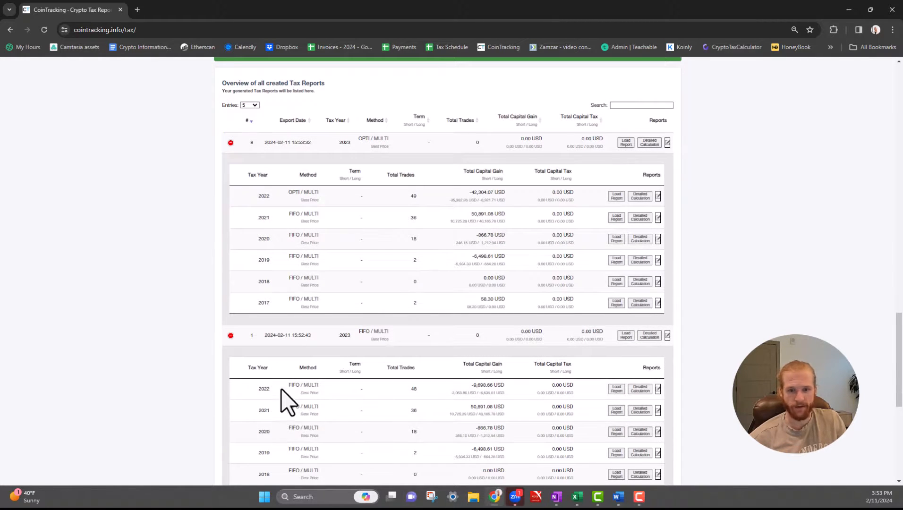
mouse_move(423, 400)
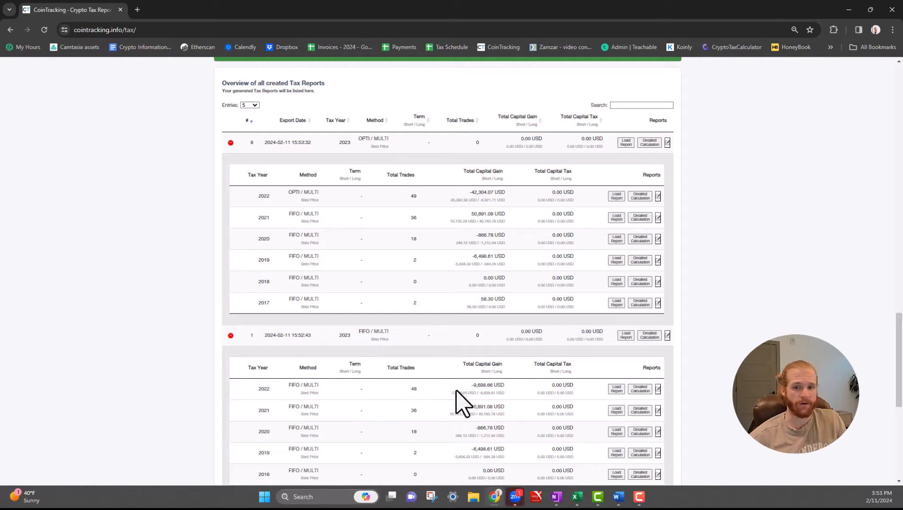
mouse_move(484, 400)
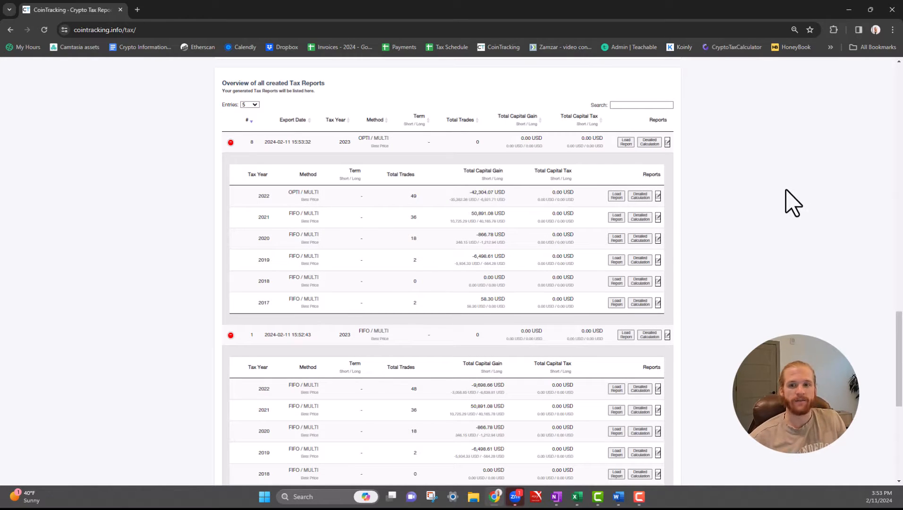
mouse_move(379, 270)
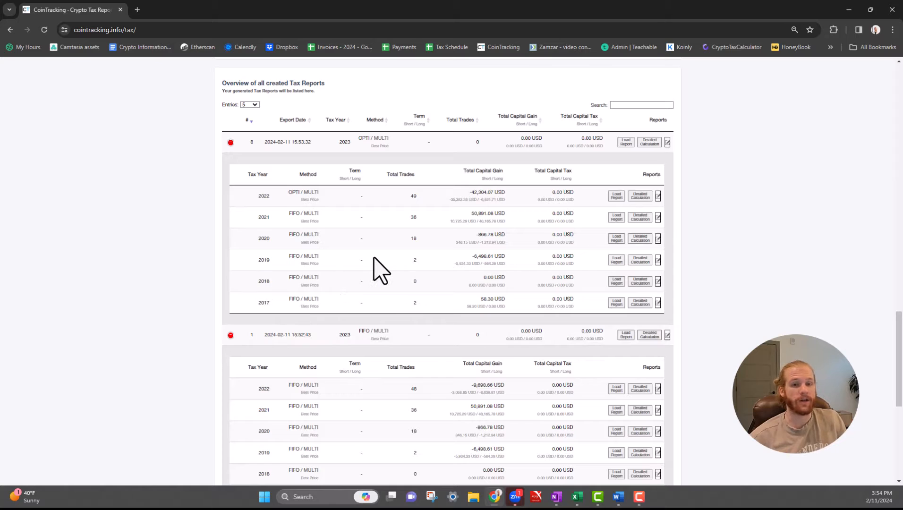
mouse_move(319, 293)
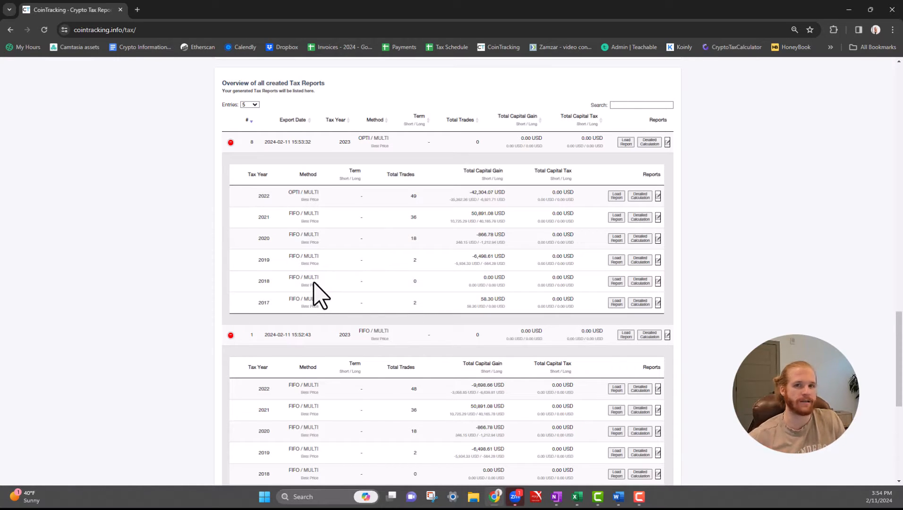
mouse_move(207, 179)
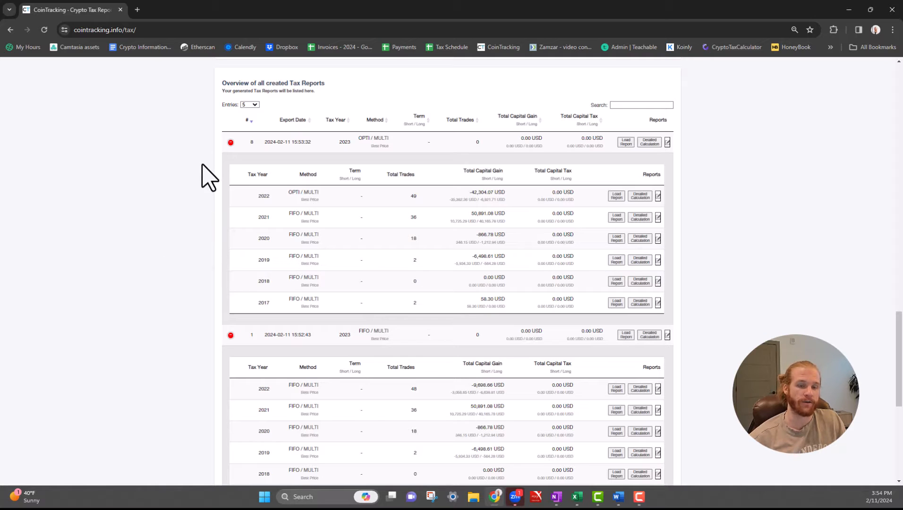
Step: Collapse the reports' yearly breakdowns and return to the new report settings
click(230, 143)
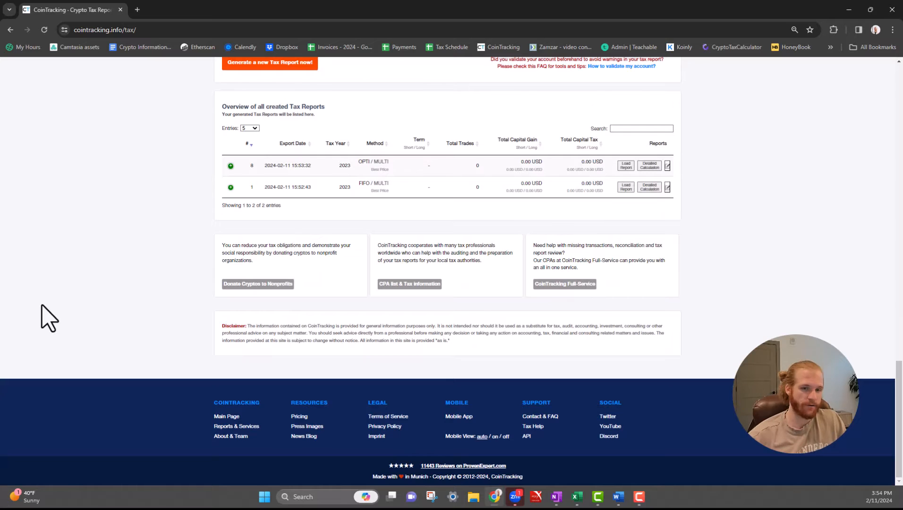
scroll(up, 3)
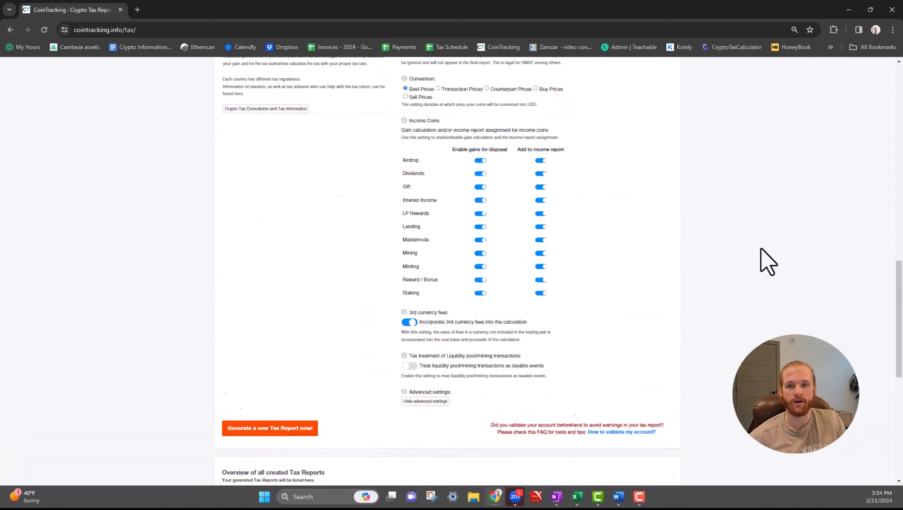
scroll(up, 3)
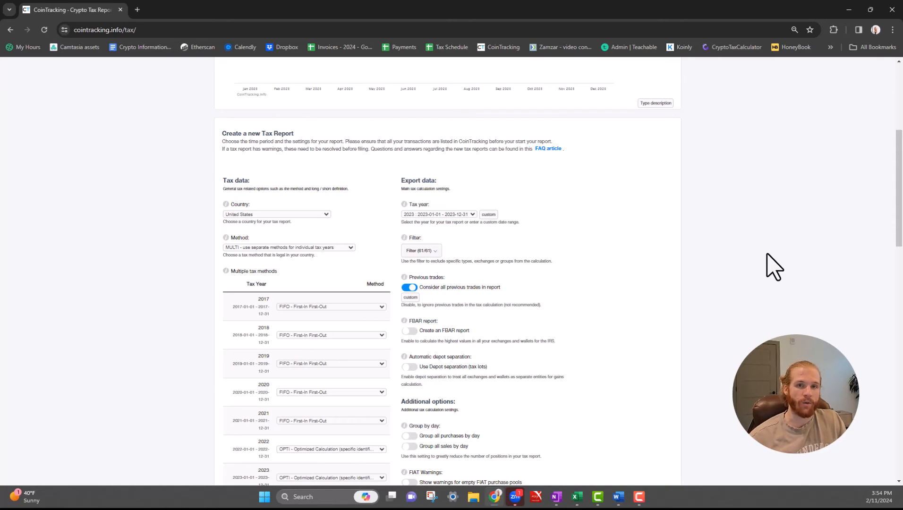
mouse_move(757, 258)
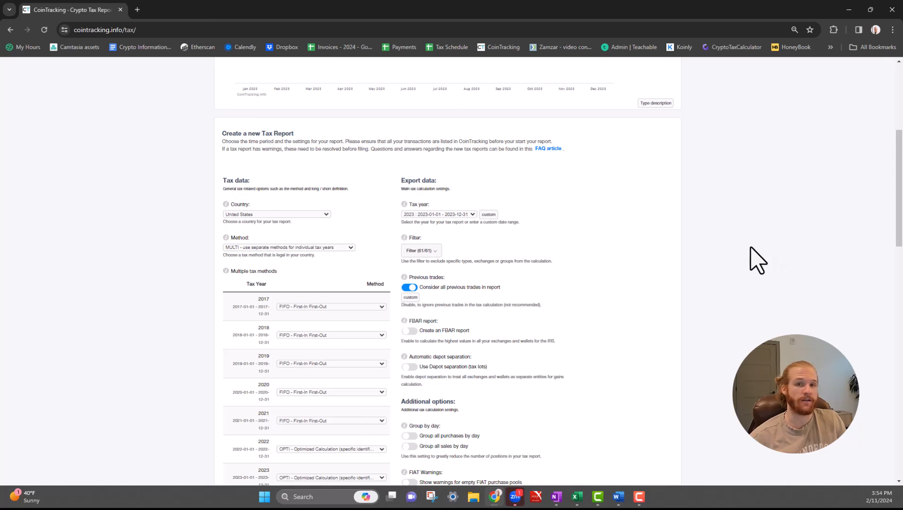
mouse_move(537, 44)
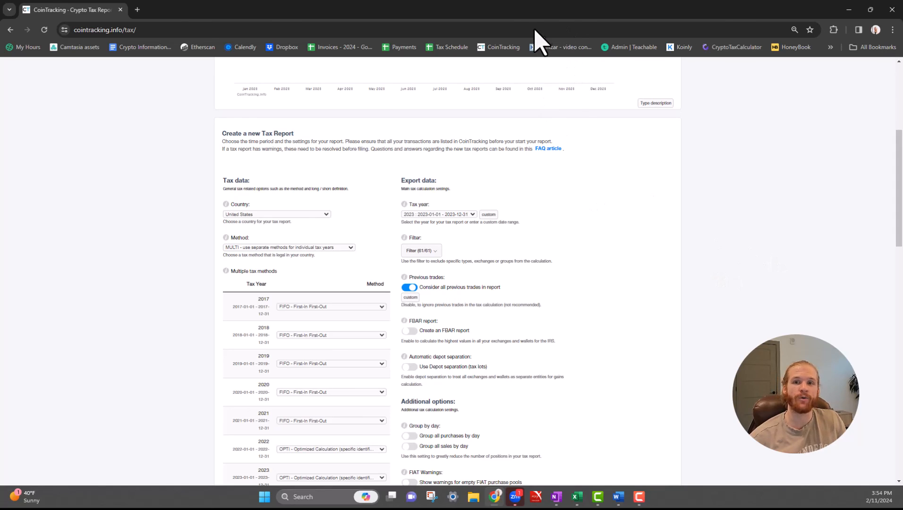